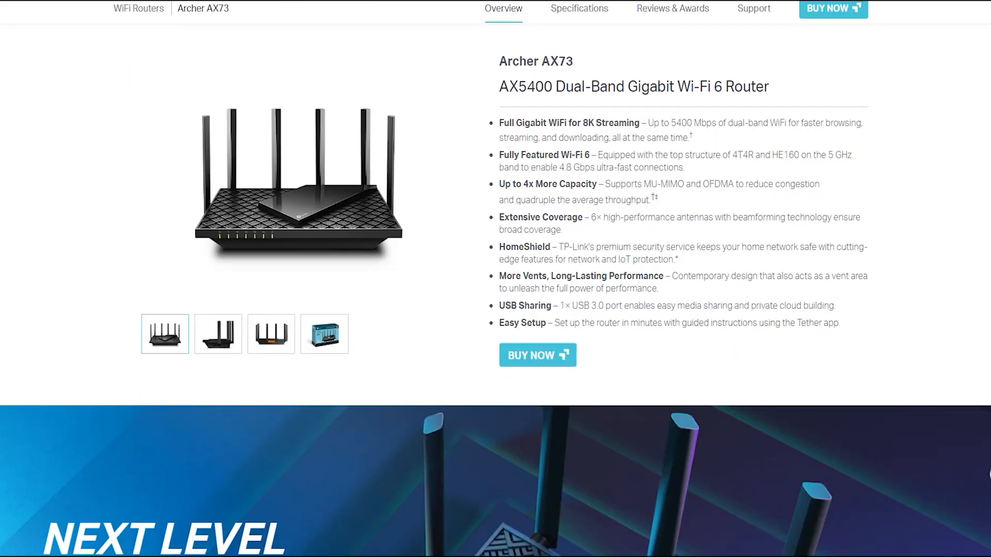
Step: Scroll the Archer AX73 overview down to Dimensions and Ports, then switch to the router's admin page
{"action": "scroll", "scroll_direction": "down", "scroll_amount": 3}
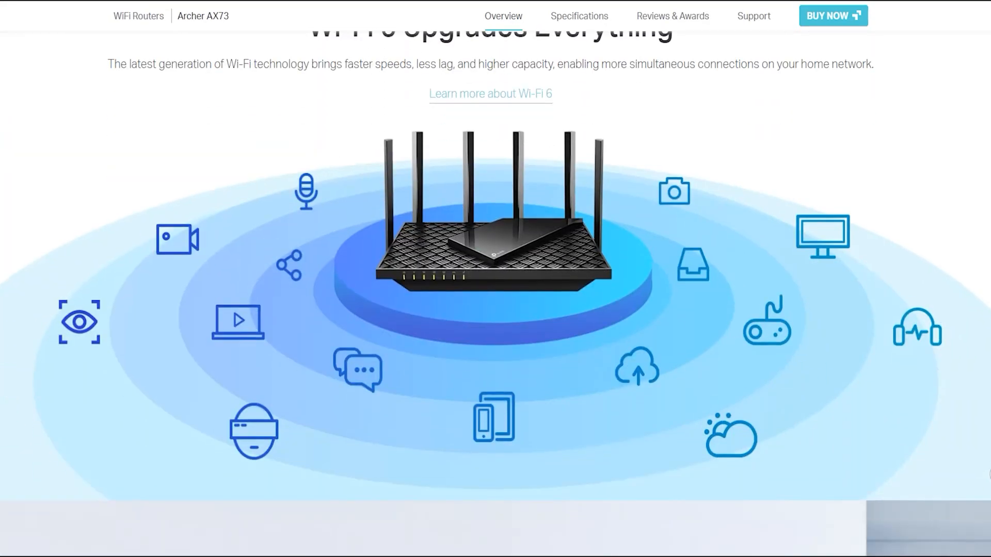
{"action": "scroll", "scroll_direction": "down", "scroll_amount": 3}
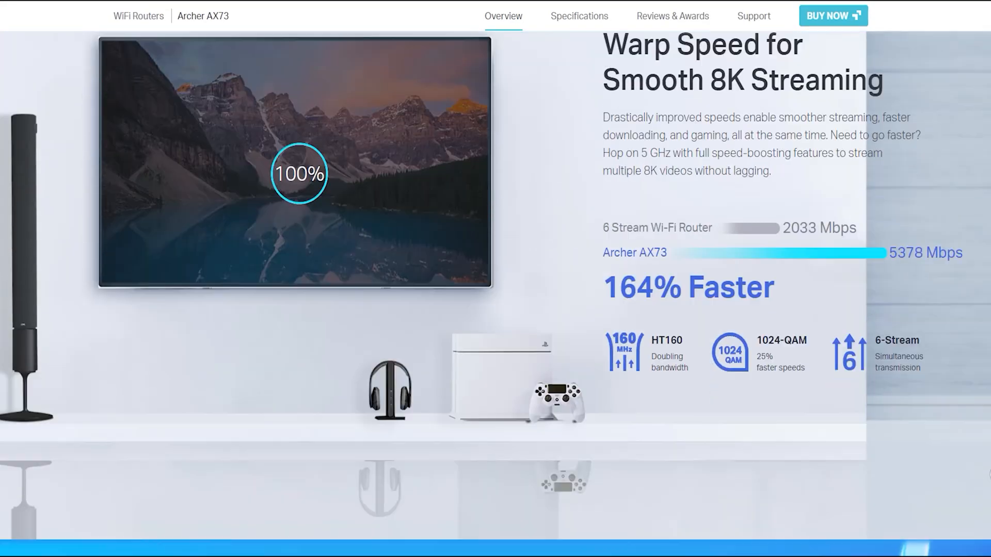
{"action": "scroll", "scroll_direction": "down", "scroll_amount": 3}
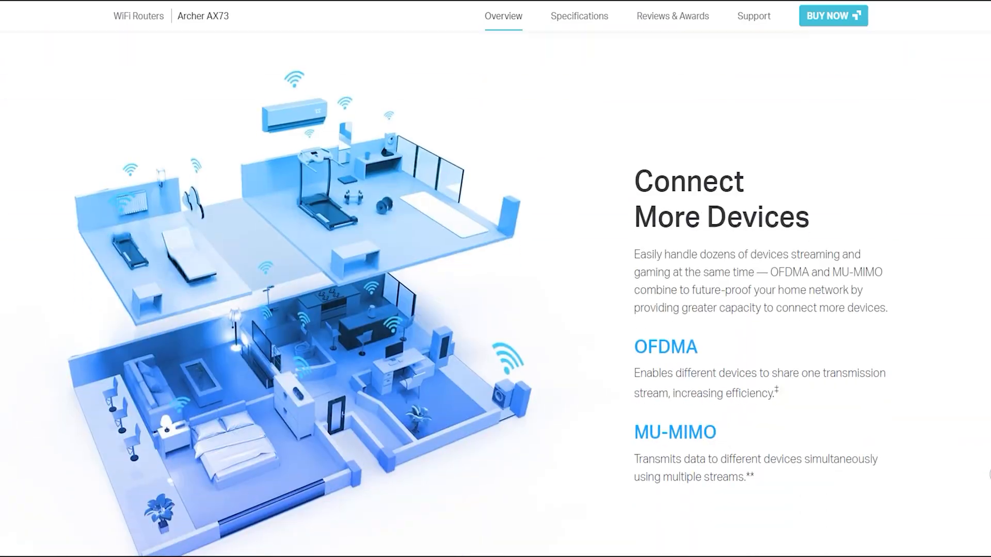
{"action": "scroll", "scroll_direction": "down", "scroll_amount": 3}
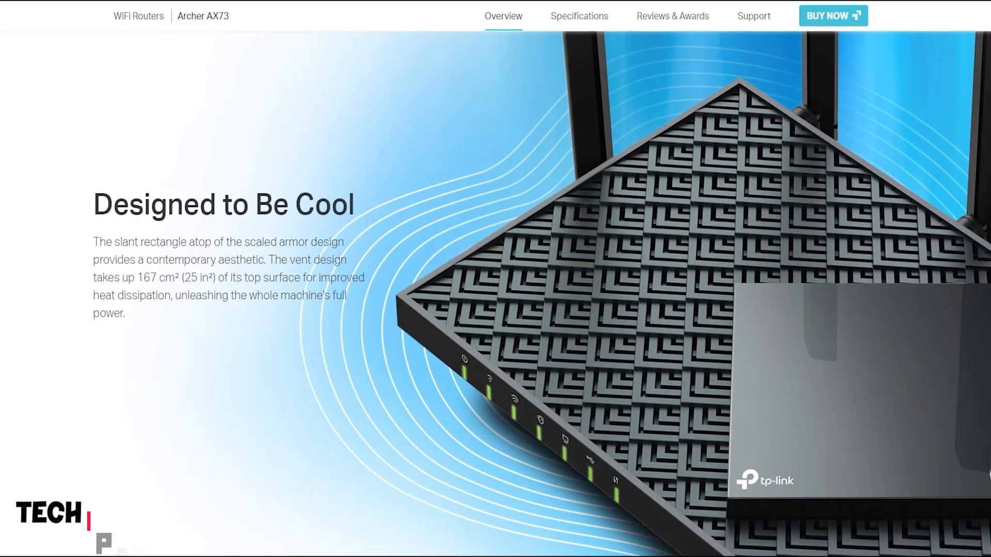
{"action": "scroll", "scroll_direction": "down", "scroll_amount": 3}
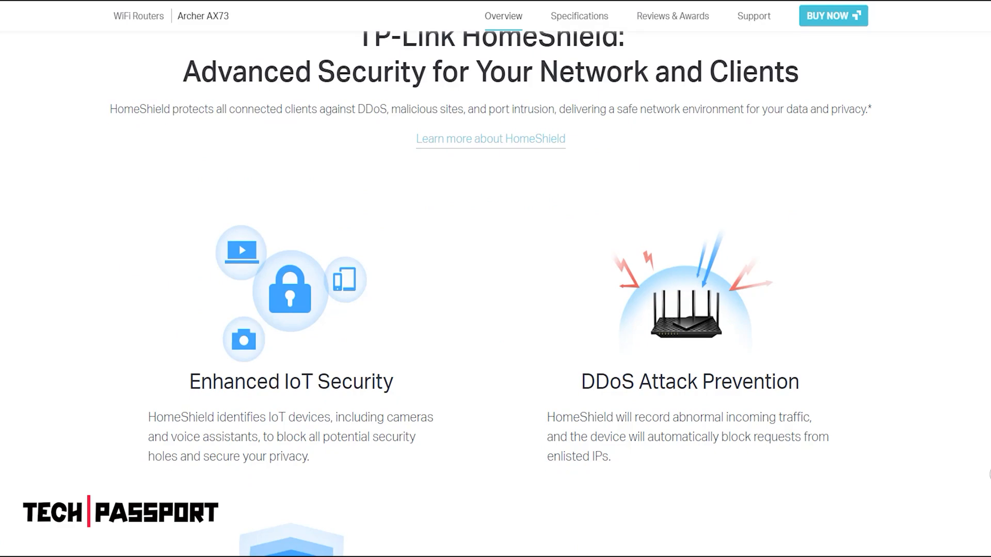
{"action": "scroll", "scroll_direction": "down", "scroll_amount": 3}
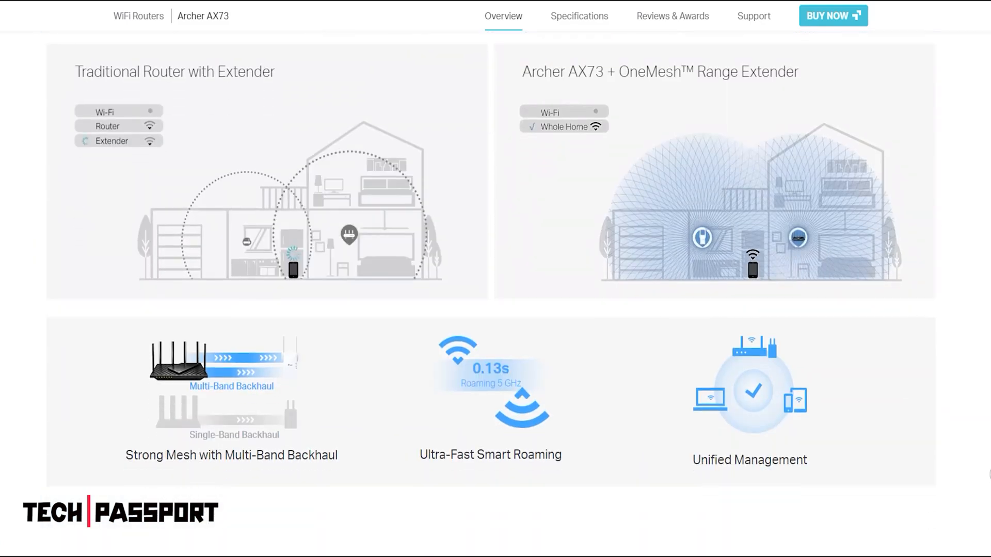
{"action": "scroll", "scroll_direction": "down", "scroll_amount": 3}
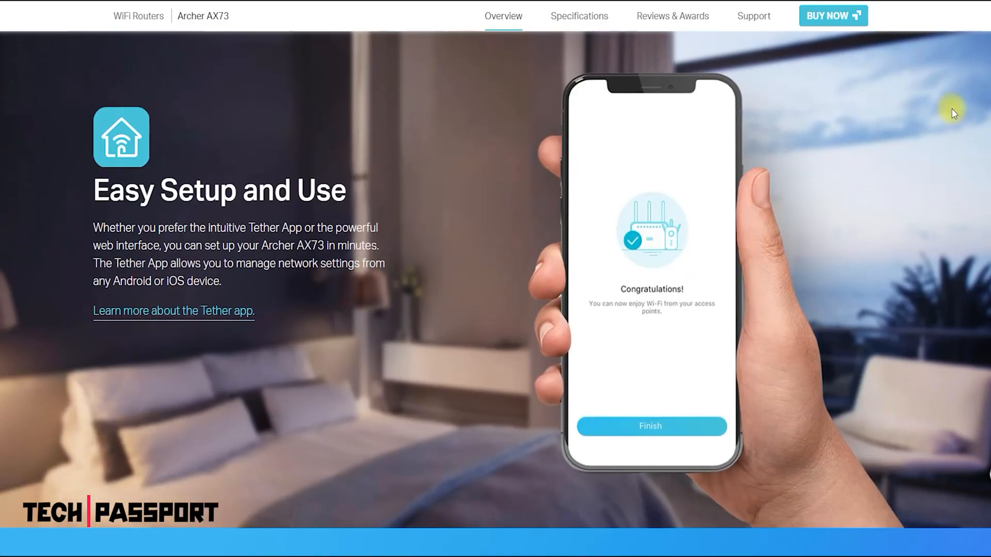
{"action": "scroll", "scroll_direction": "down", "scroll_amount": 3}
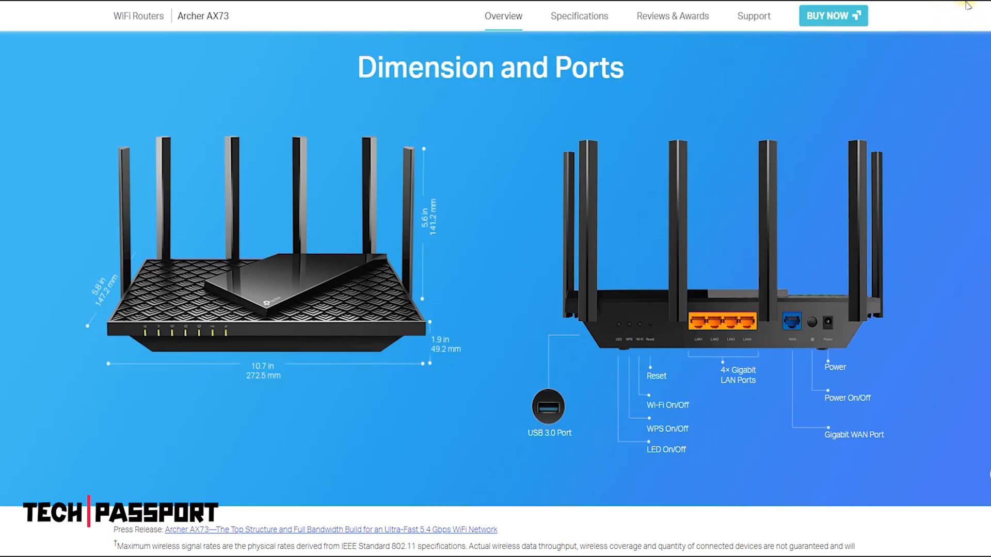
{"action": "left_click", "coordinate": [833, 16]}
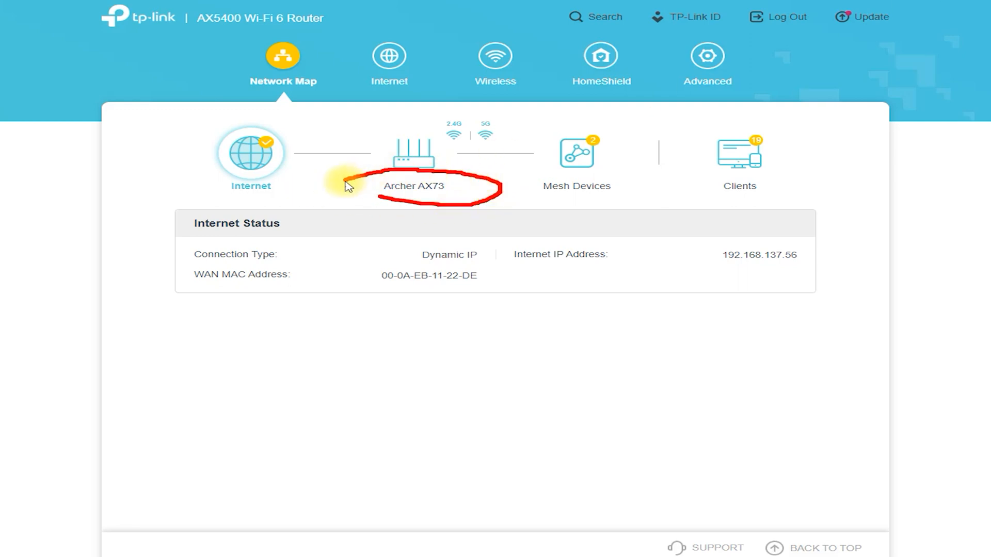
{"action": "mouse_move", "coordinate": [454, 155]}
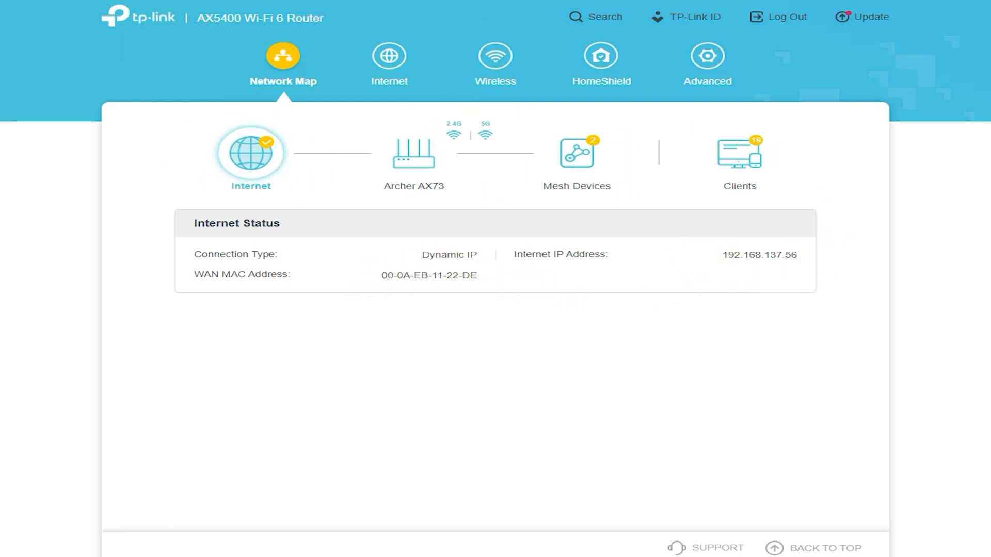
Step: On the Internet page, change the connection type from the list to Static IP
{"action": "left_click", "coordinate": [389, 59]}
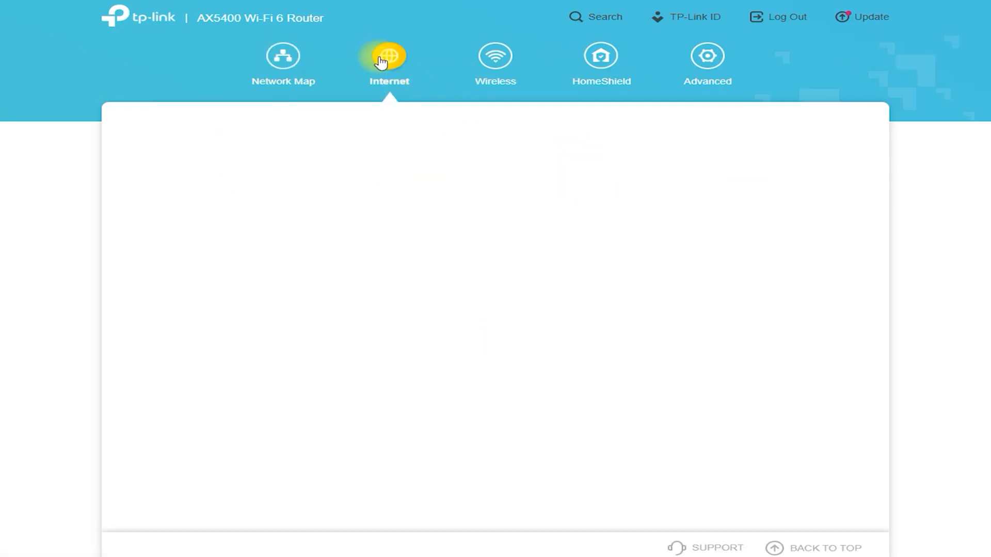
{"action": "left_click", "coordinate": [389, 59]}
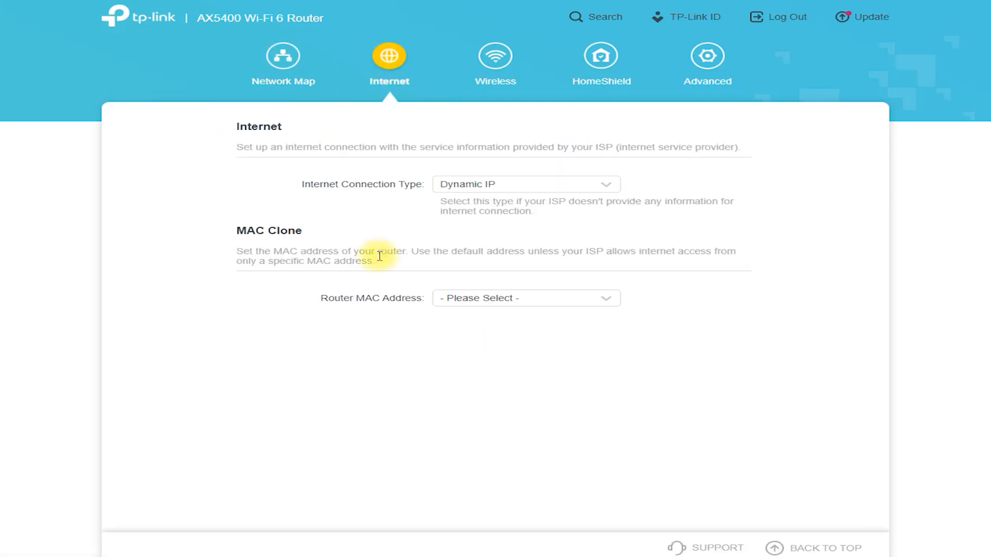
{"action": "left_click", "coordinate": [524, 184]}
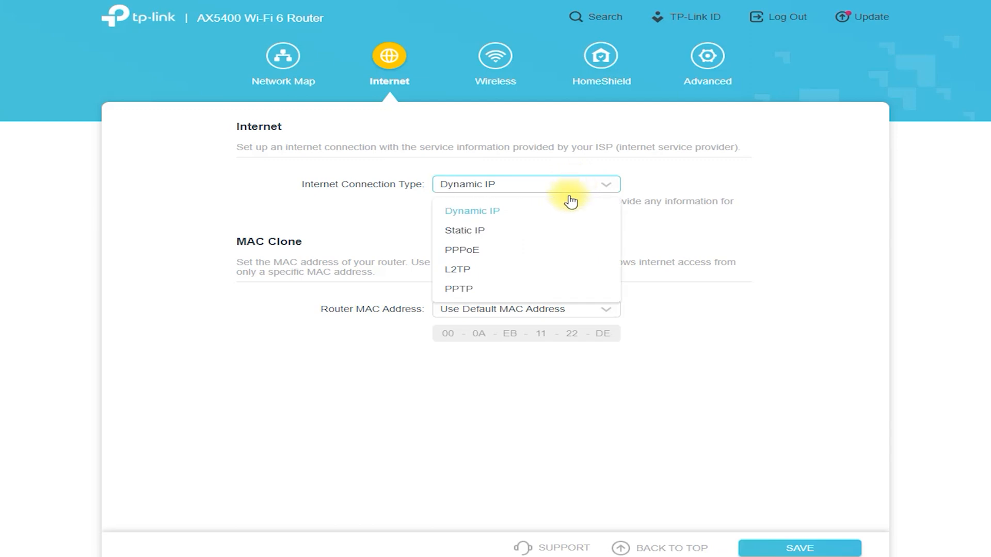
{"action": "left_click", "coordinate": [464, 230]}
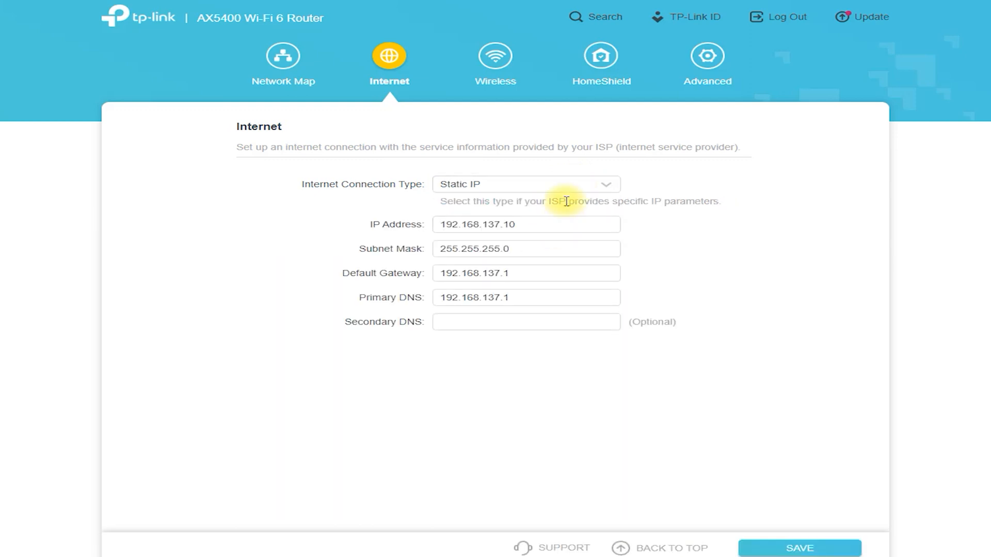
Step: Switch the connection type through PPPoE and L2TP, ending on PPTP
{"action": "left_click", "coordinate": [525, 184]}
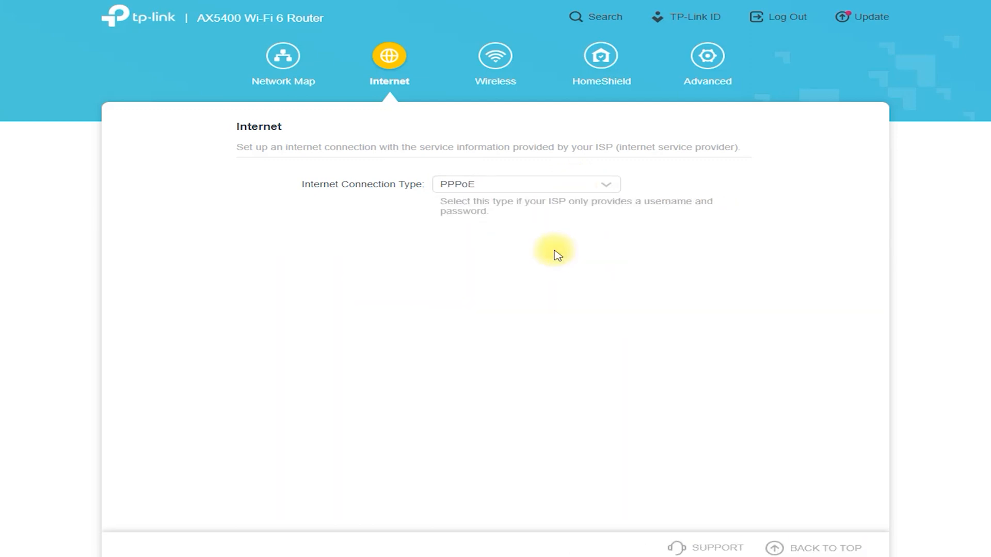
{"action": "left_click", "coordinate": [524, 184]}
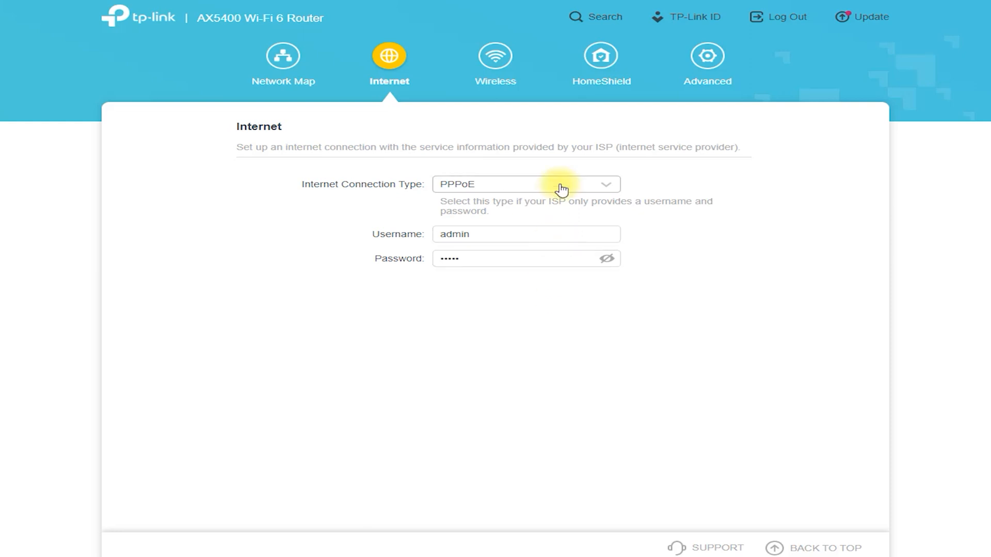
{"action": "left_click", "coordinate": [526, 184]}
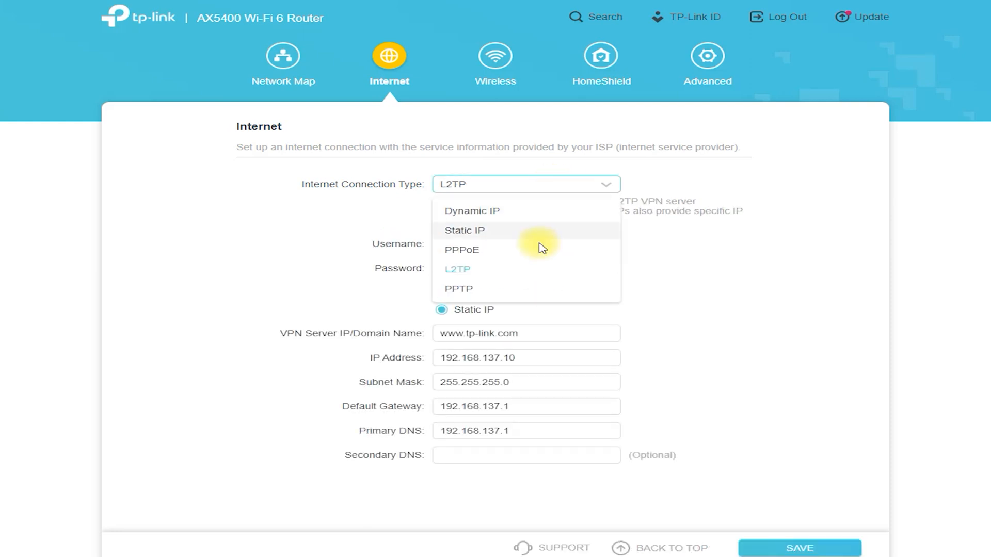
{"action": "left_click", "coordinate": [458, 289]}
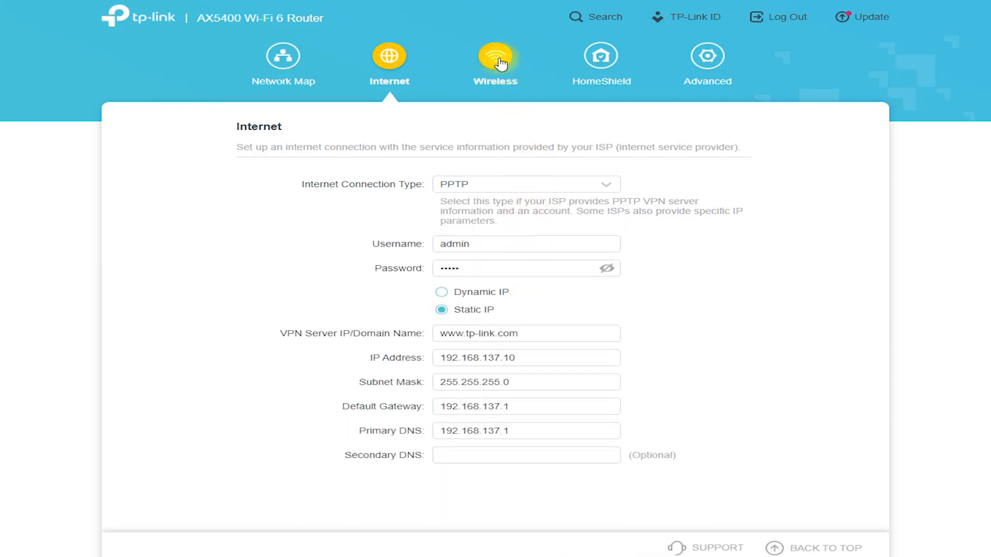
Step: Enable the 2.4GHz band alongside 5GHz and review the Guest Network bands below
{"action": "left_click", "coordinate": [495, 56]}
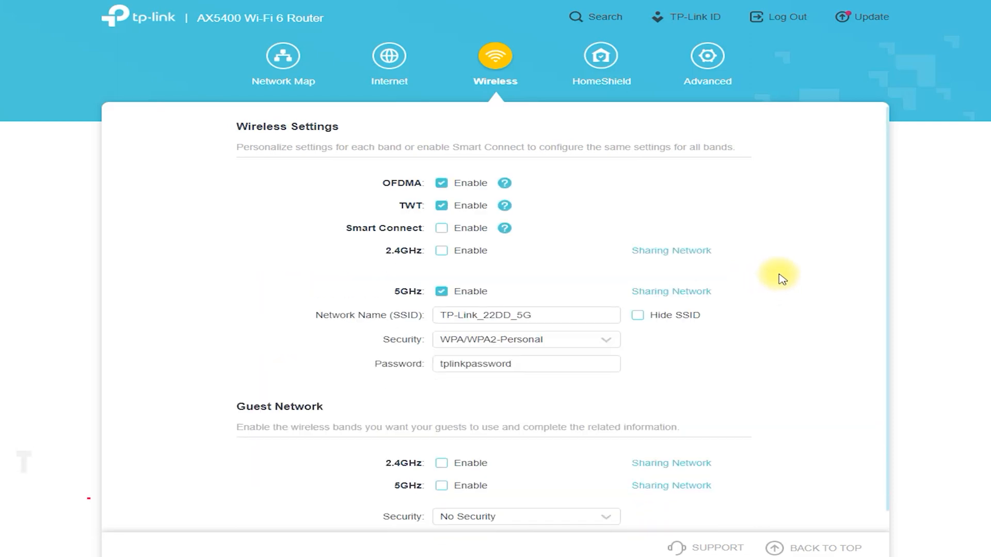
{"action": "left_click", "coordinate": [440, 250]}
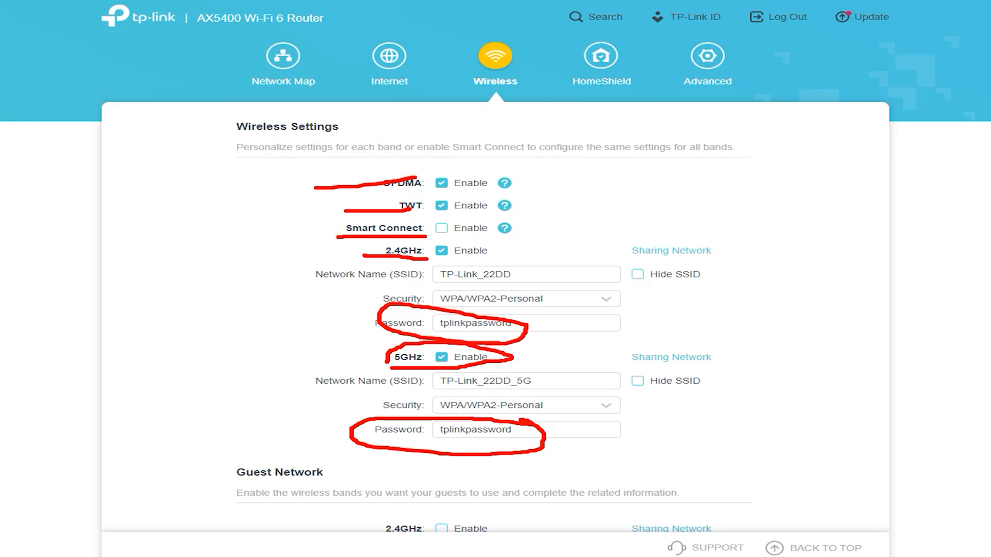
{"action": "scroll", "scroll_direction": "down", "scroll_amount": 3}
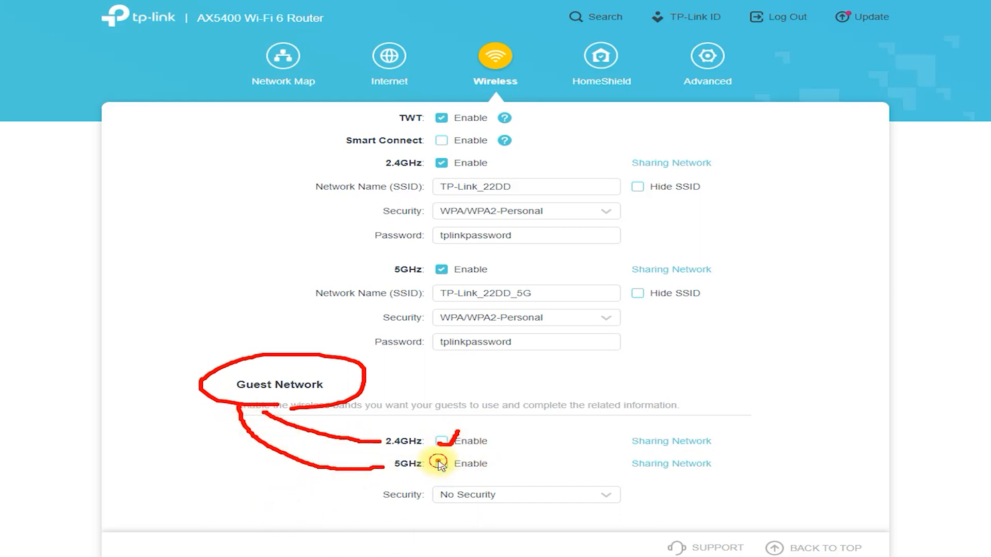
{"action": "left_click", "coordinate": [442, 464]}
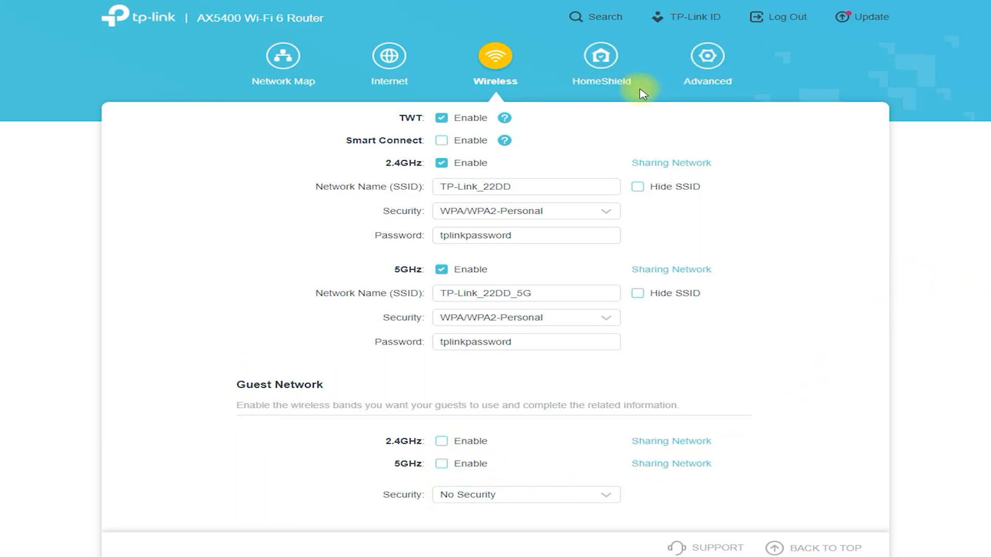
Step: View HomeShield's Overview, Parental Controls and Network Analysis & Optimization tabs
{"action": "left_click", "coordinate": [600, 63]}
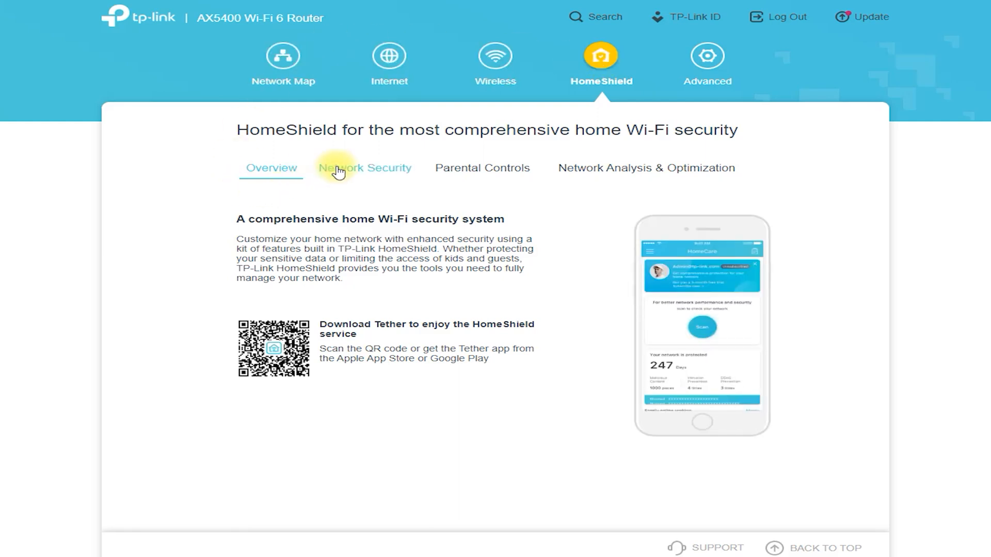
{"action": "left_click", "coordinate": [482, 168]}
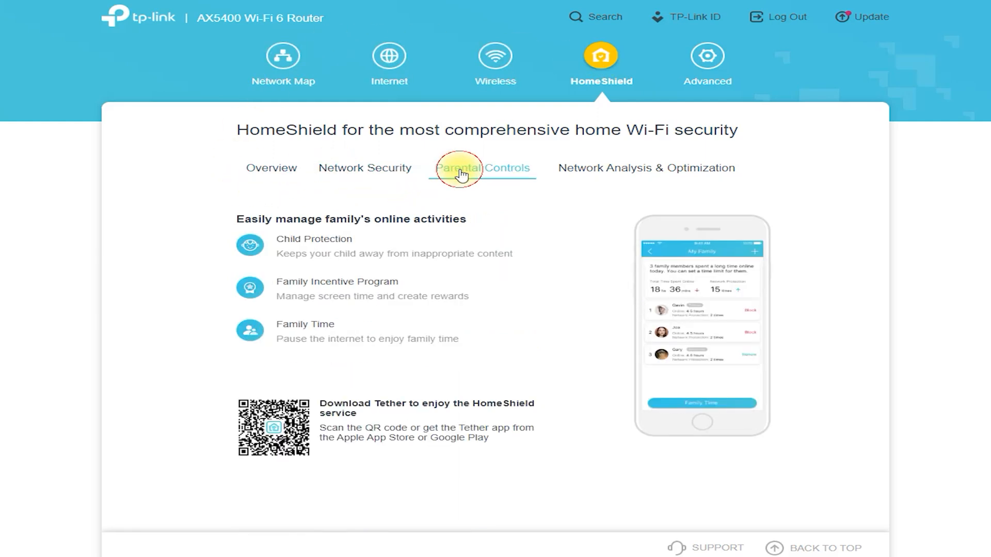
{"action": "left_click", "coordinate": [646, 168]}
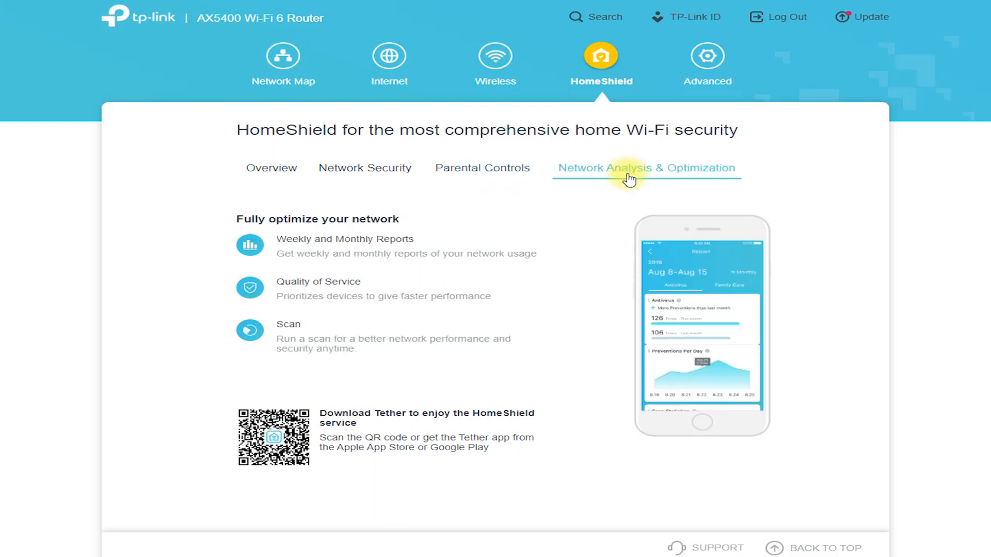
{"action": "mouse_move", "coordinate": [706, 63]}
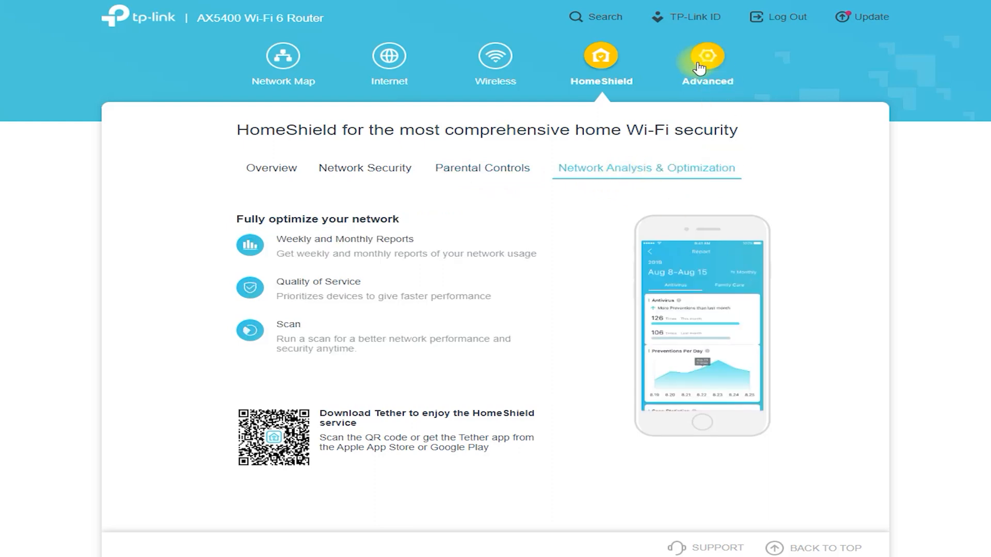
Step: From Advanced Network Status, review the Internet page's Dynamic IP, MAC Clone, NAT and port speed settings
{"action": "left_click", "coordinate": [706, 56]}
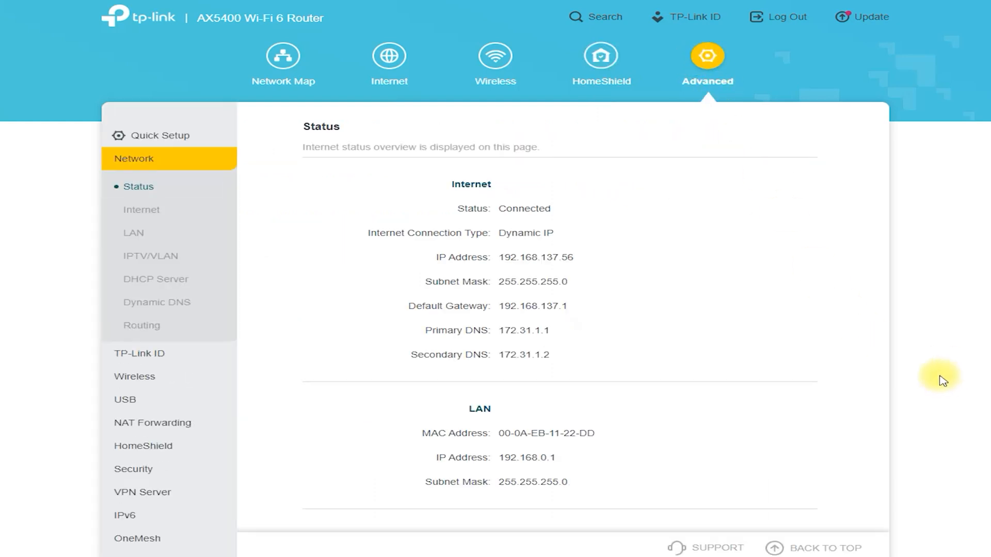
{"action": "mouse_move", "coordinate": [933, 377]}
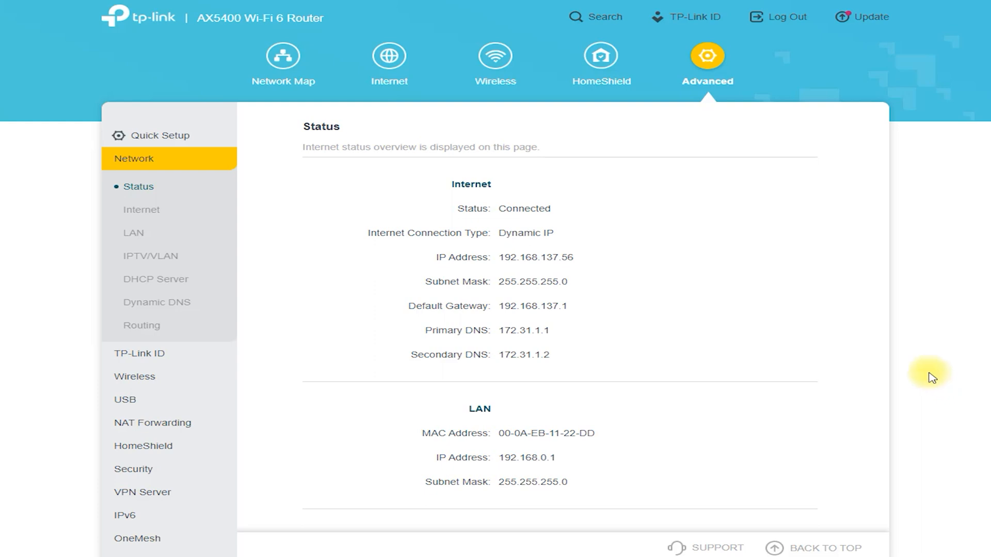
{"action": "mouse_move", "coordinate": [798, 331]}
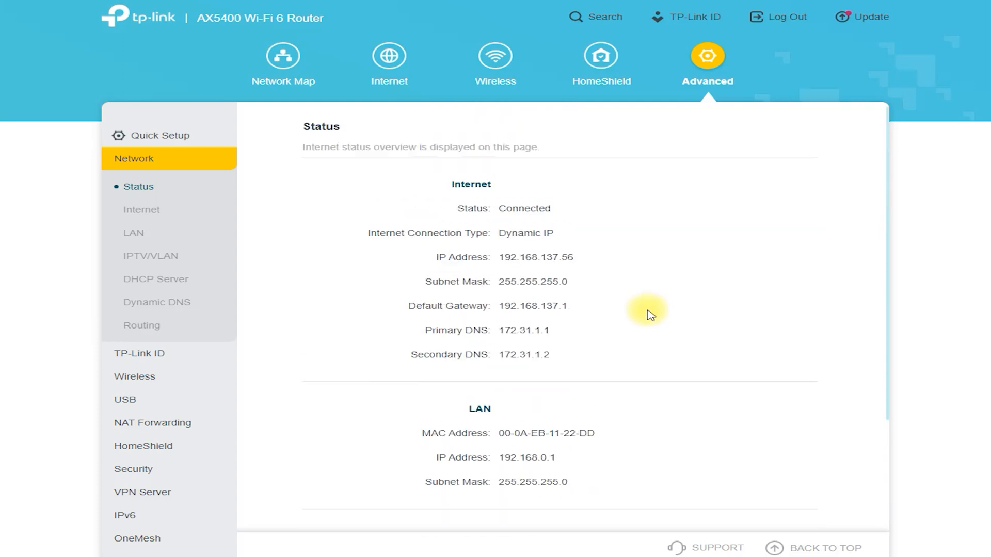
{"action": "left_click", "coordinate": [142, 209]}
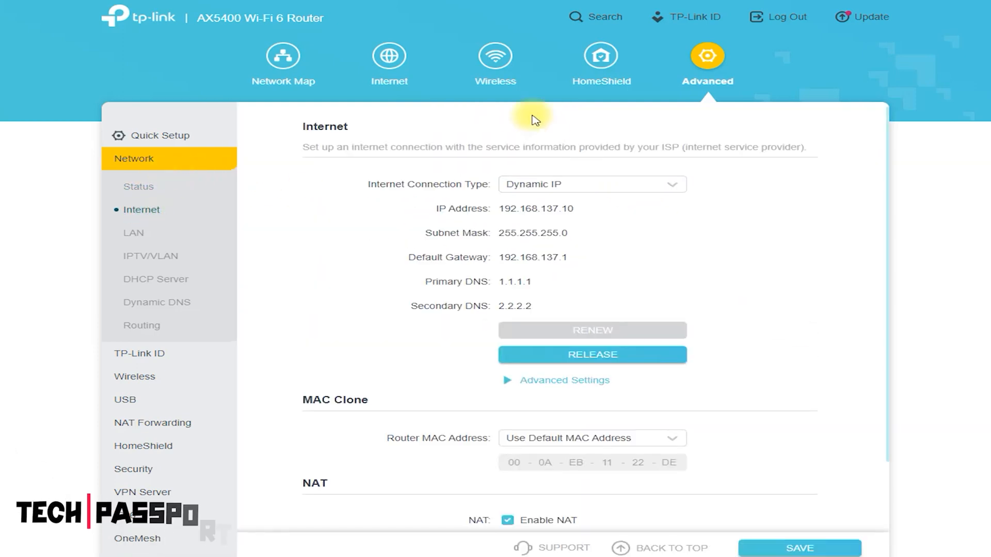
{"action": "mouse_move", "coordinate": [405, 89]}
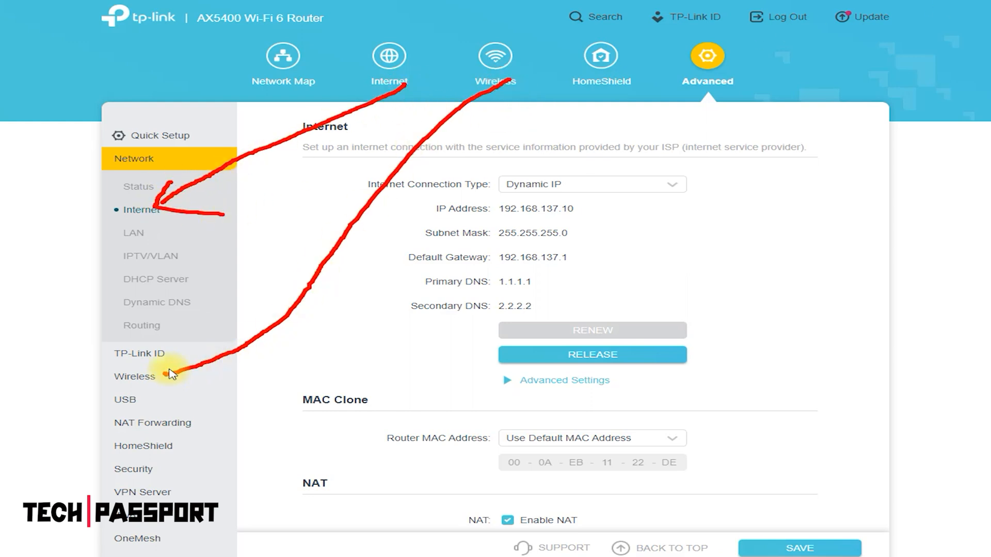
{"action": "mouse_move", "coordinate": [187, 358]}
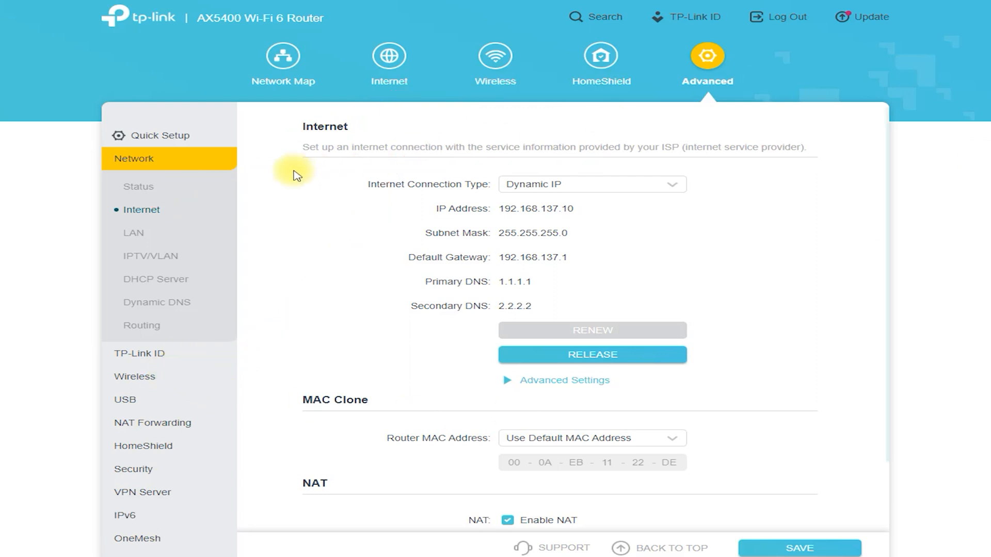
{"action": "mouse_move", "coordinate": [739, 256]}
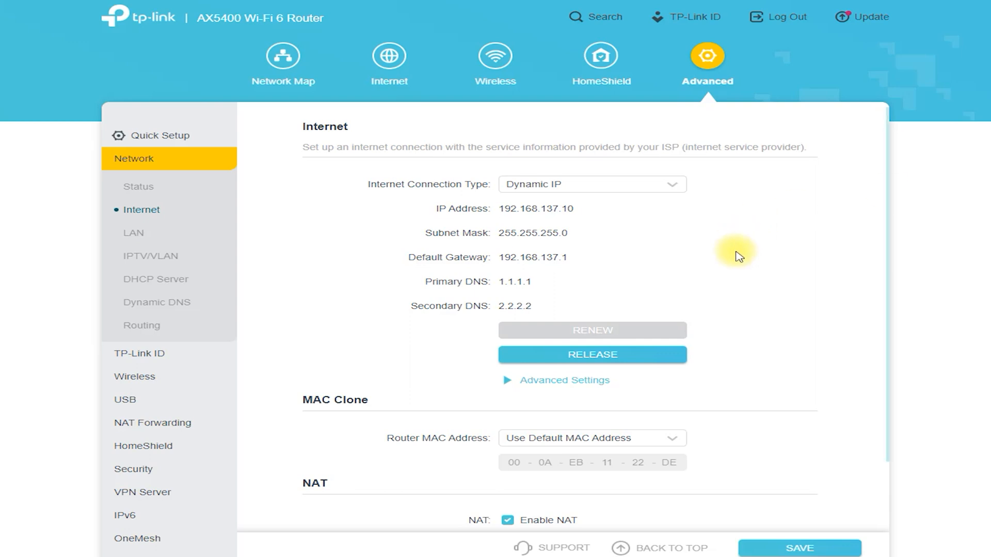
{"action": "scroll", "scroll_direction": "down", "scroll_amount": 3}
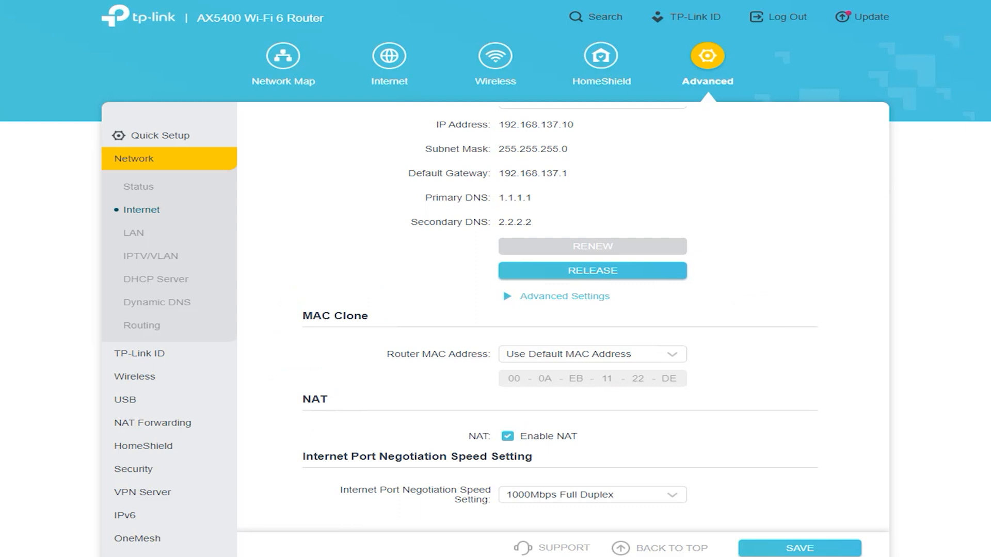
Step: Show the LAN page with the router's MAC, IP address, subnet mask and Link Aggregation
{"action": "left_click", "coordinate": [133, 232]}
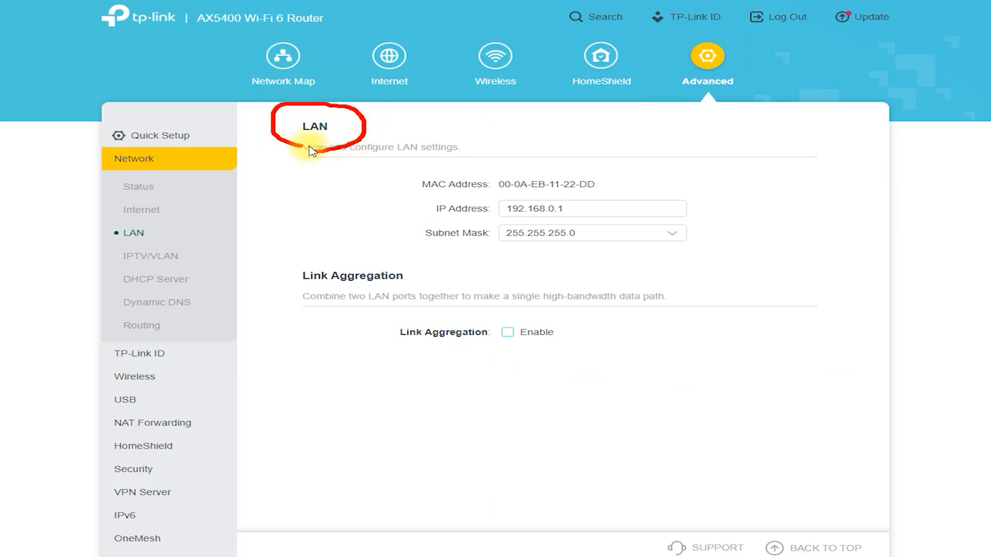
{"action": "mouse_move", "coordinate": [426, 201]}
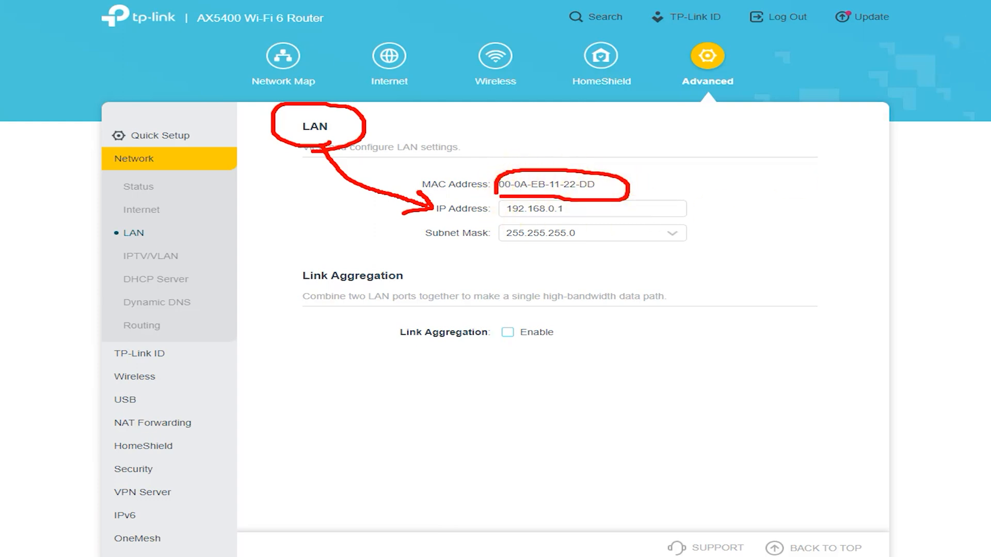
Step: Enable IPTV/VLAN in Custom mode and review VLAN IDs, LAN port roles and Multicast settings
{"action": "left_click", "coordinate": [150, 256]}
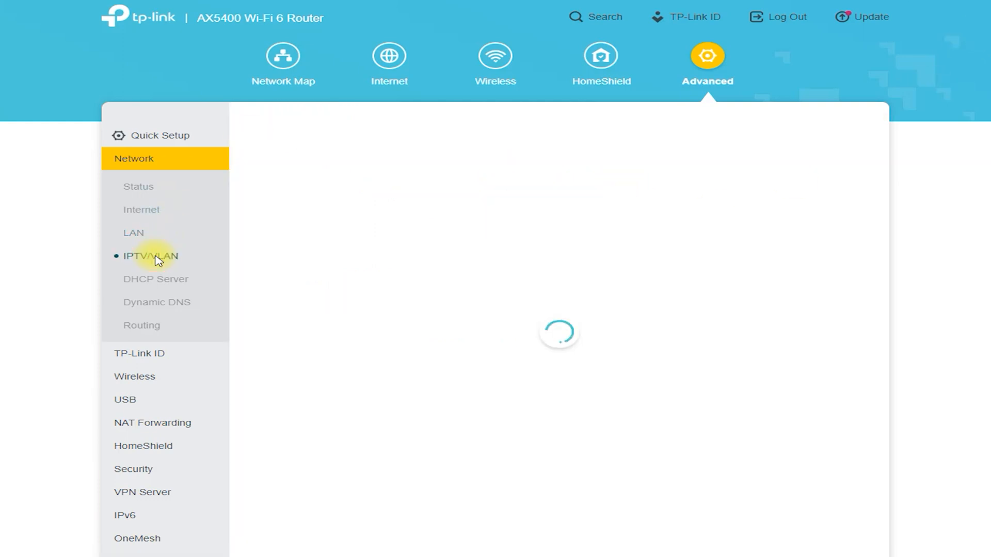
{"action": "left_click", "coordinate": [151, 256]}
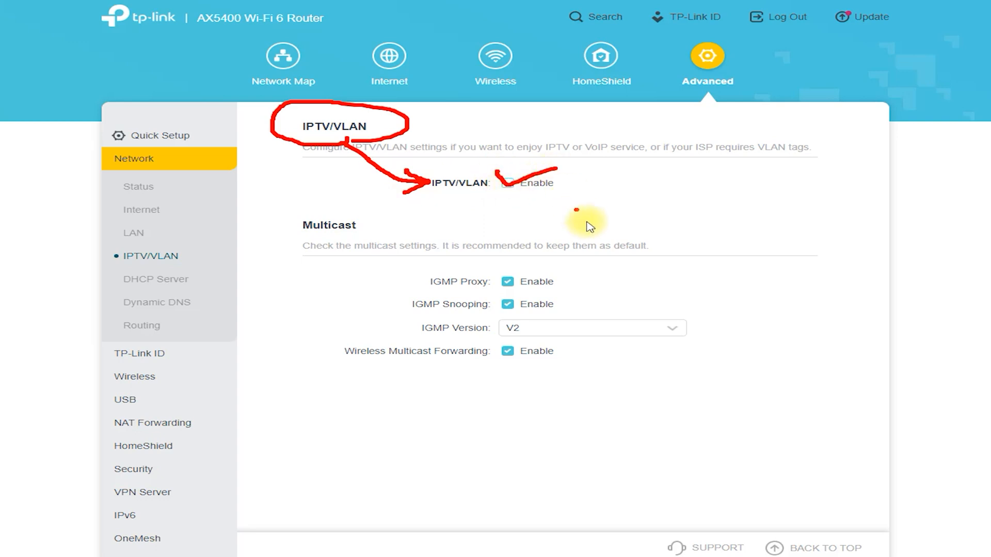
{"action": "left_click", "coordinate": [506, 182]}
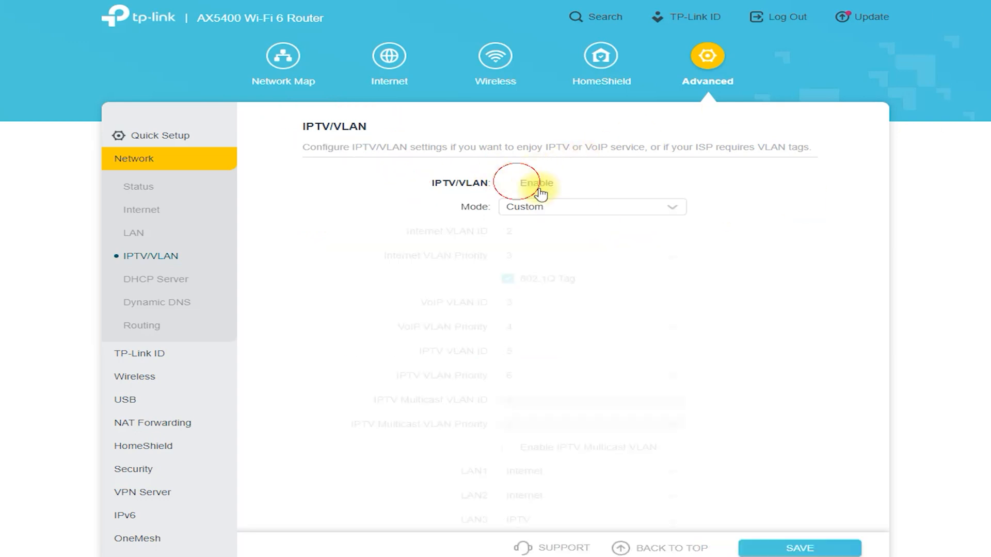
{"action": "left_click", "coordinate": [506, 182]}
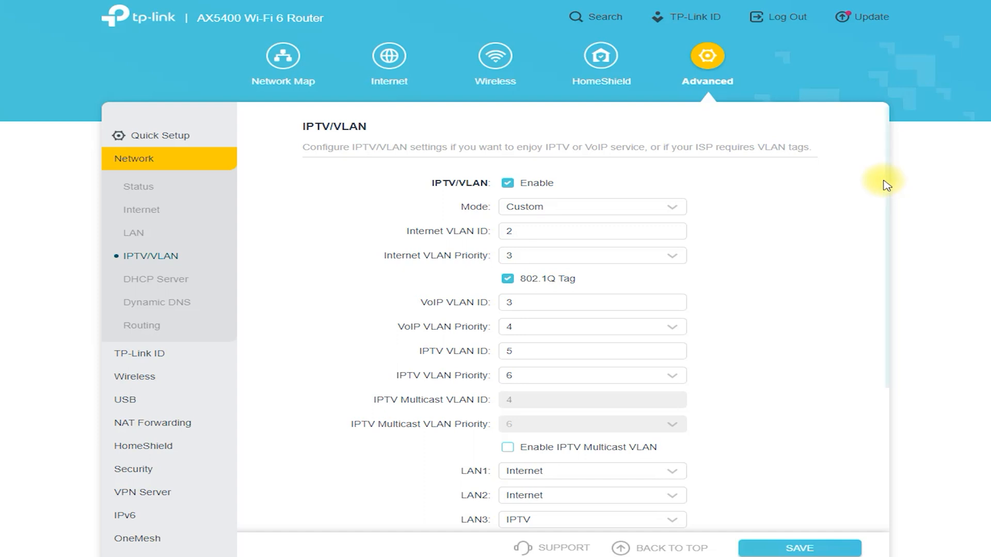
{"action": "scroll", "scroll_direction": "down", "scroll_amount": 3}
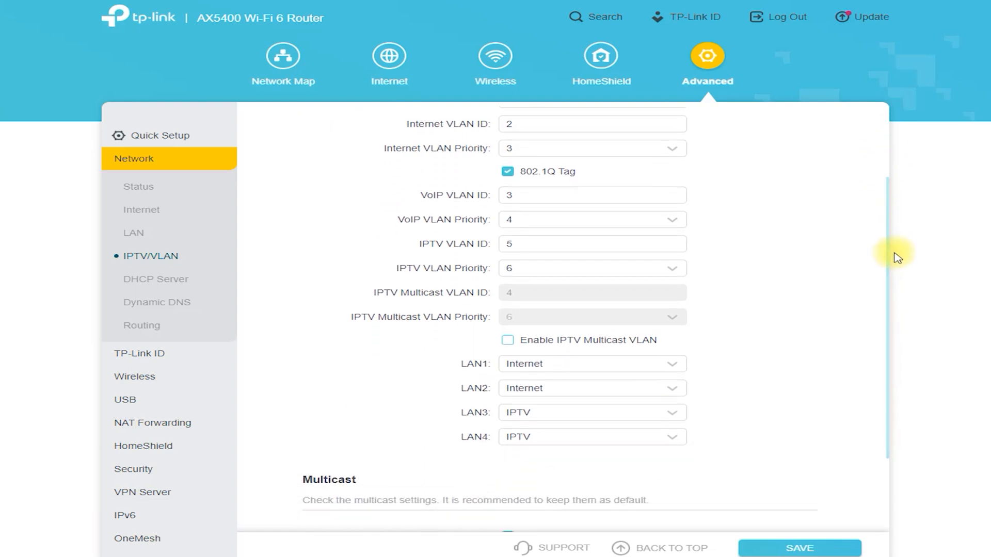
{"action": "scroll", "scroll_direction": "down", "scroll_amount": 3}
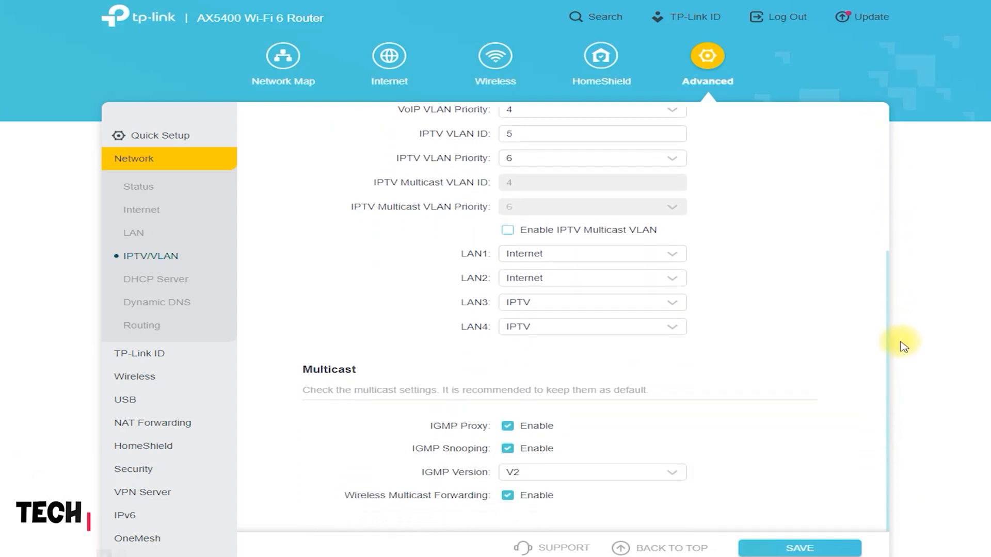
{"action": "scroll", "scroll_direction": "up", "scroll_amount": 3}
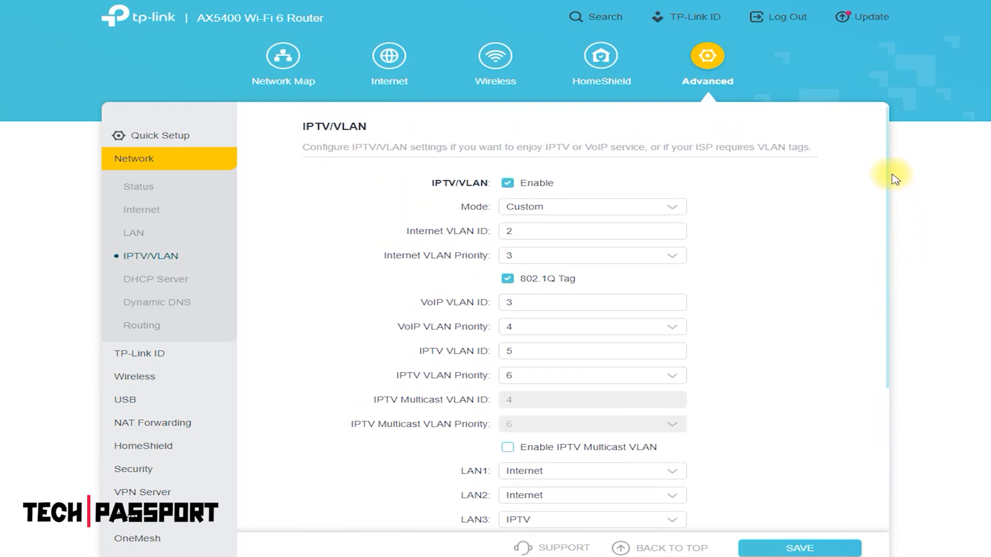
{"action": "mouse_move", "coordinate": [114, 284]}
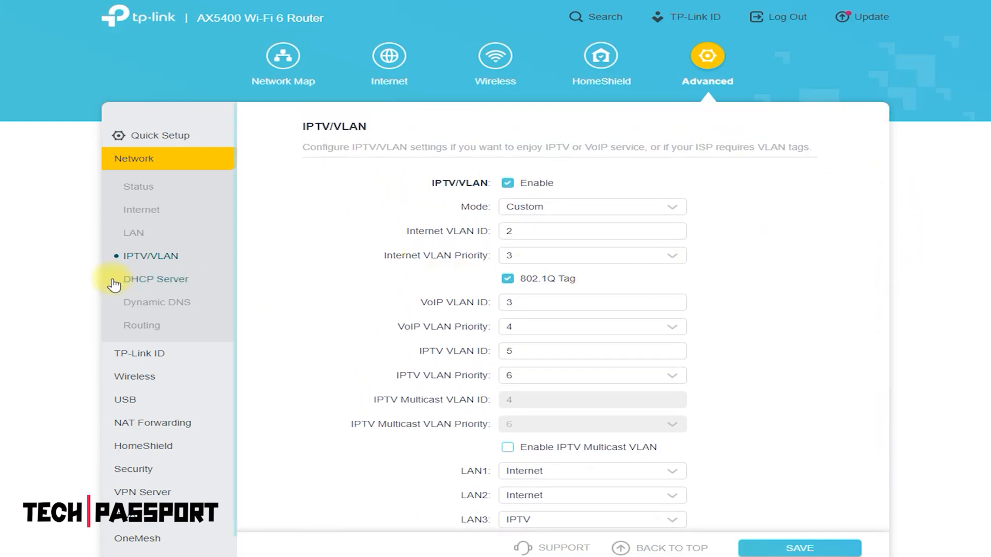
Step: Review the DHCP Server address pool and the DHCP Client List
{"action": "left_click", "coordinate": [156, 278]}
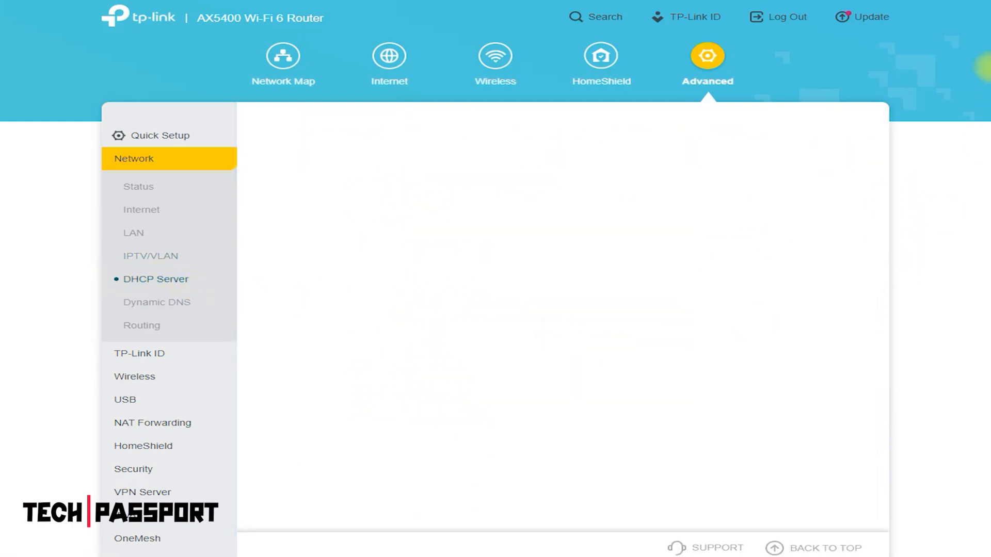
{"action": "left_click", "coordinate": [156, 279]}
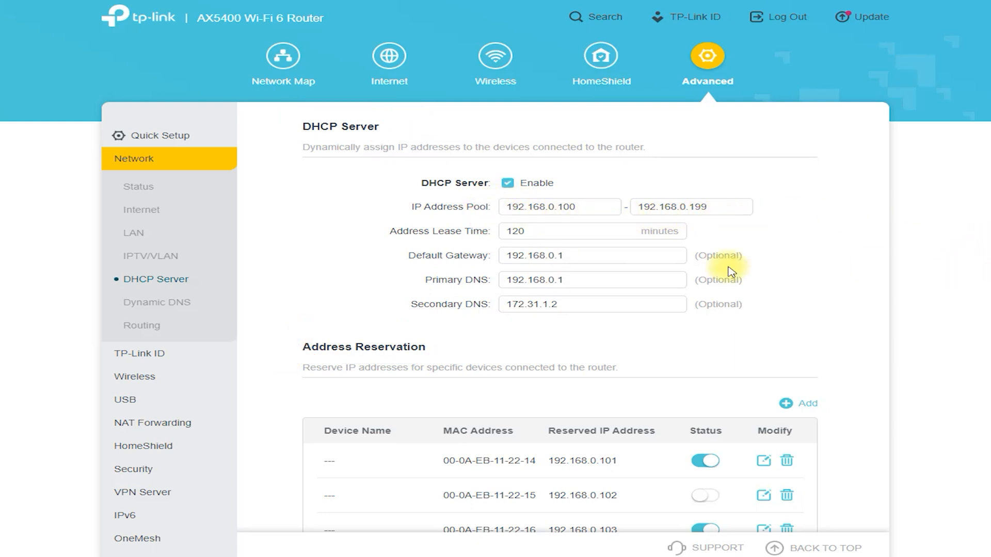
{"action": "scroll", "scroll_direction": "down", "scroll_amount": 3}
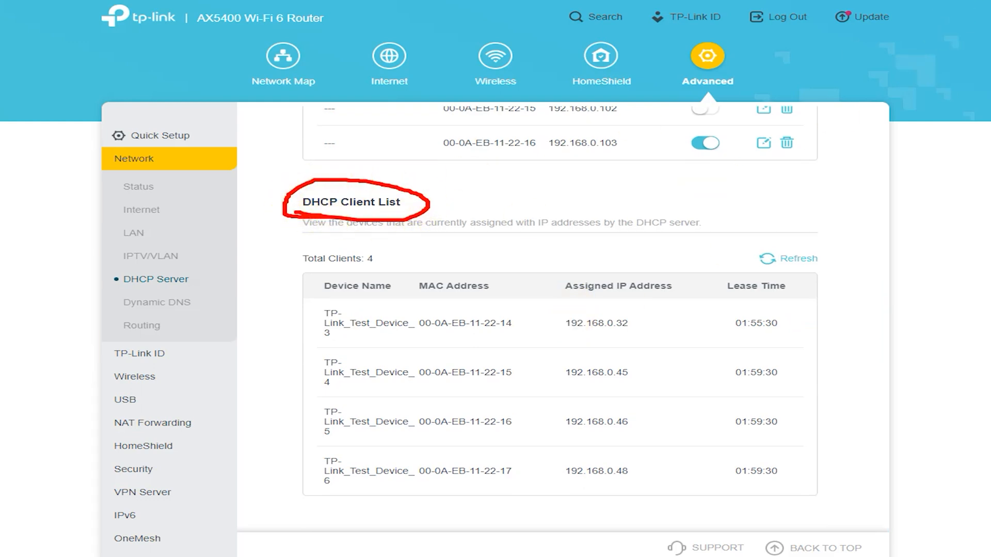
Step: Show the Dynamic DNS page with its Service Provider choices listed
{"action": "left_click", "coordinate": [155, 301]}
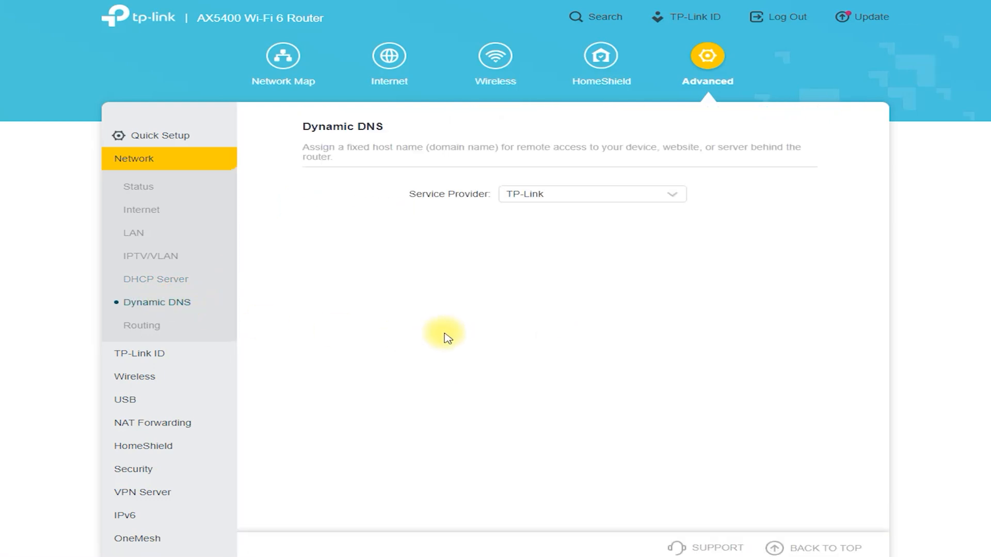
{"action": "left_click", "coordinate": [590, 194]}
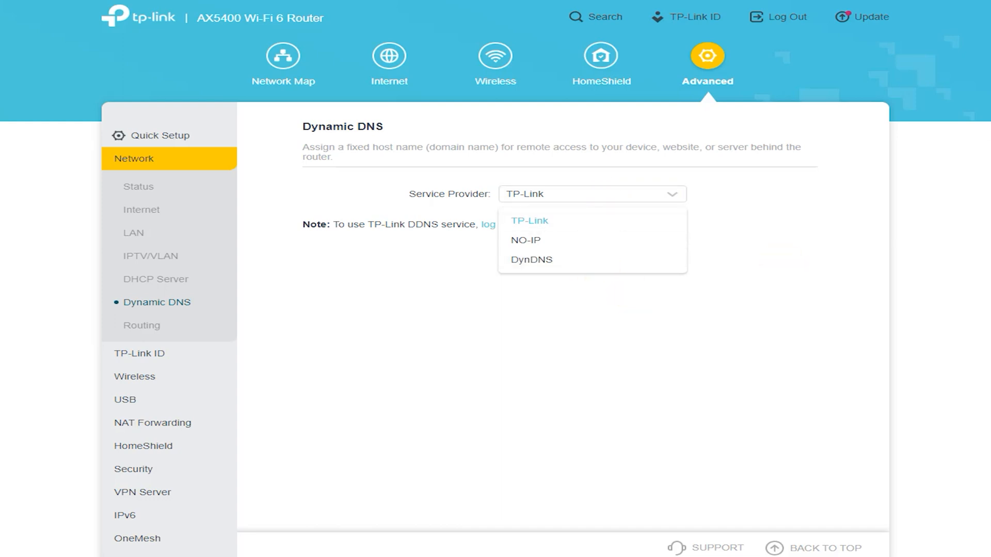
{"action": "mouse_move", "coordinate": [477, 227]}
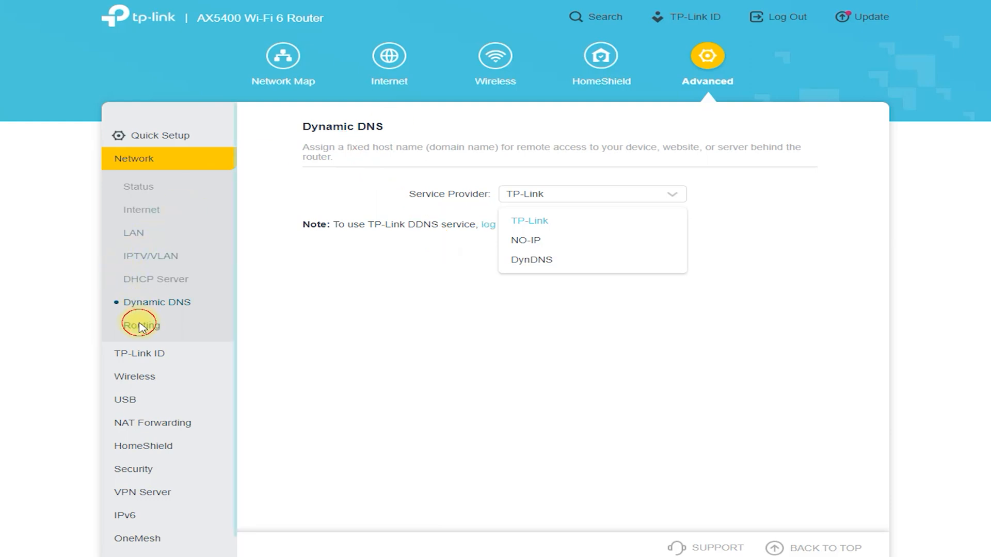
Step: View the Static Routing table, then the TP-Link ID login page
{"action": "left_click", "coordinate": [141, 325]}
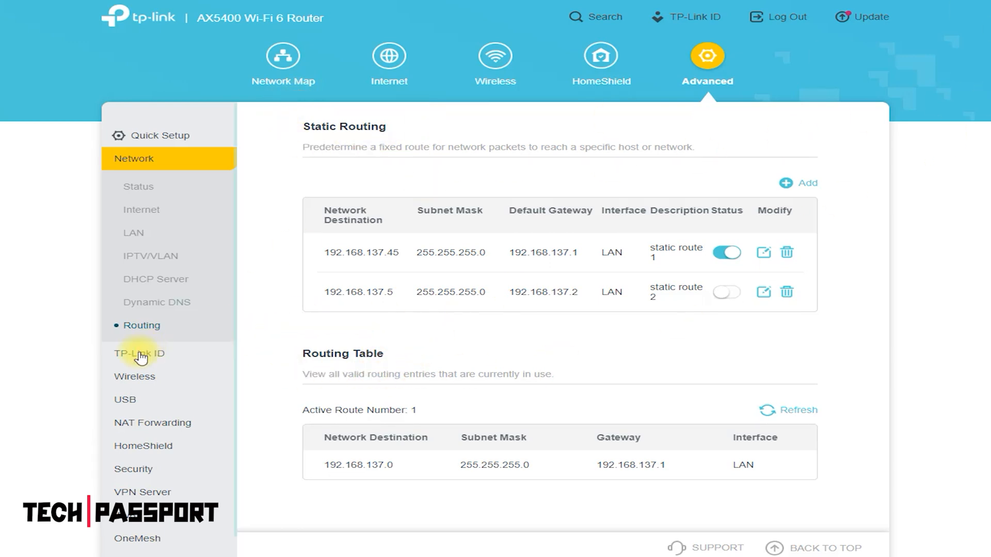
{"action": "left_click", "coordinate": [139, 353]}
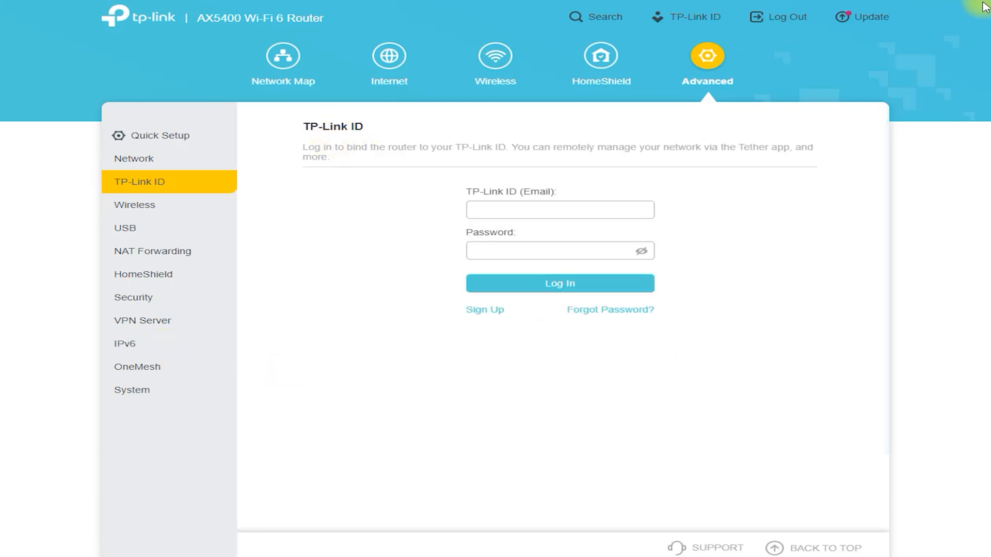
{"action": "mouse_move", "coordinate": [329, 140]}
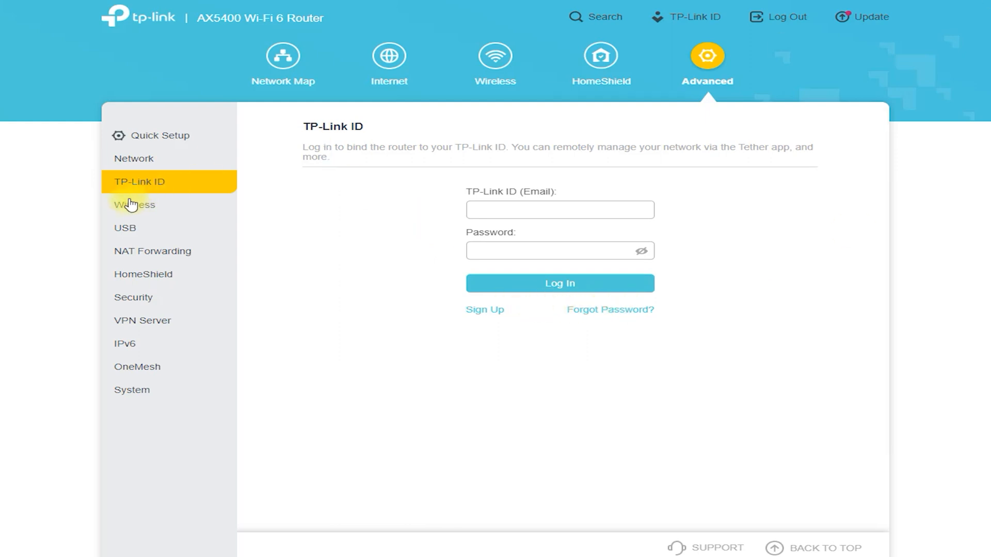
Step: Review both bands' Wireless Settings, enable 5GHz MU-MIMO, and move on to Guest Network
{"action": "left_click", "coordinate": [133, 204]}
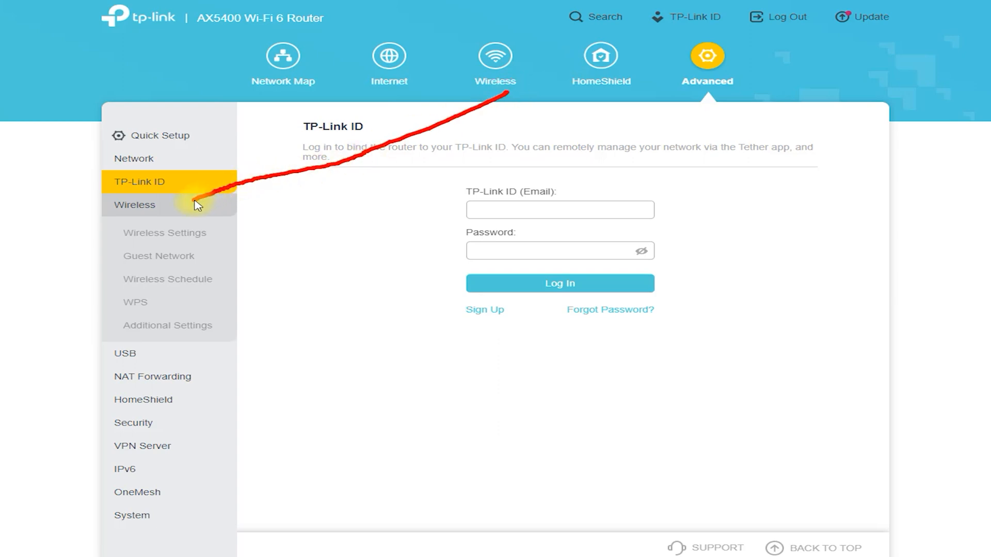
{"action": "mouse_move", "coordinate": [164, 232]}
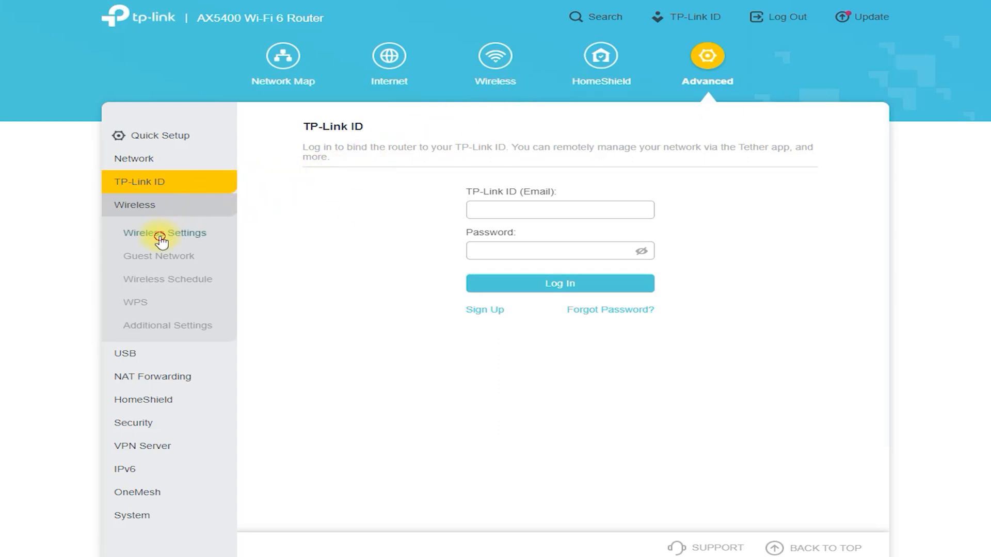
{"action": "left_click", "coordinate": [164, 232]}
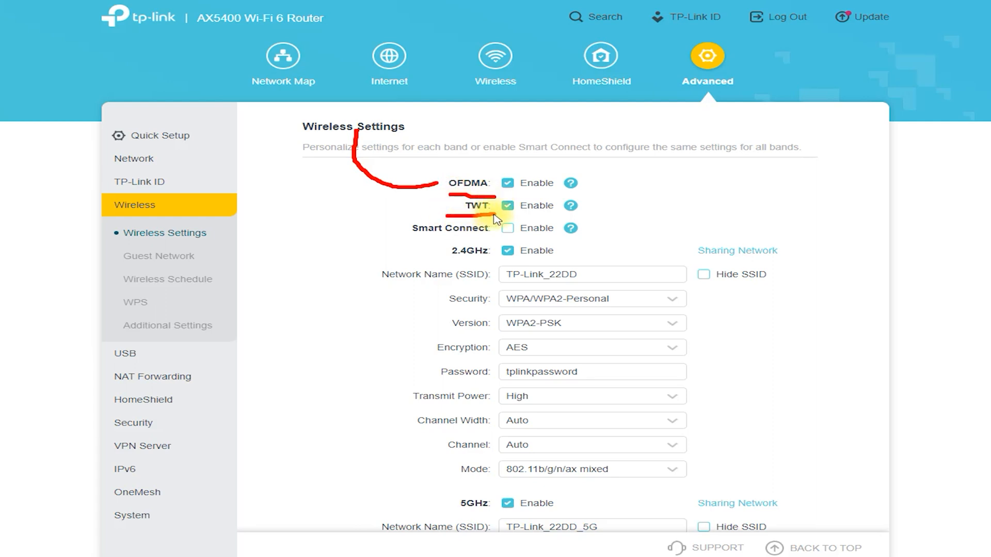
{"action": "mouse_move", "coordinate": [415, 246]}
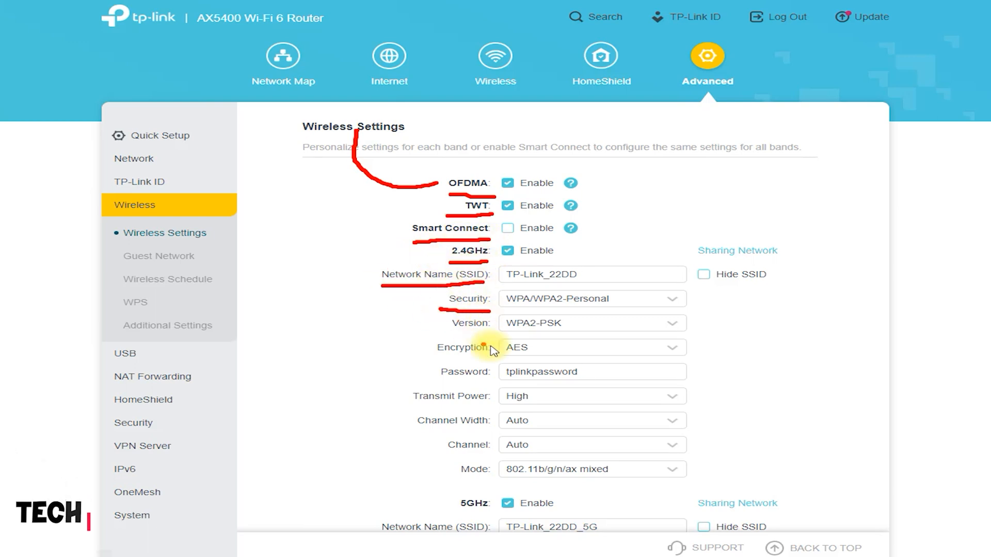
{"action": "mouse_move", "coordinate": [497, 385]}
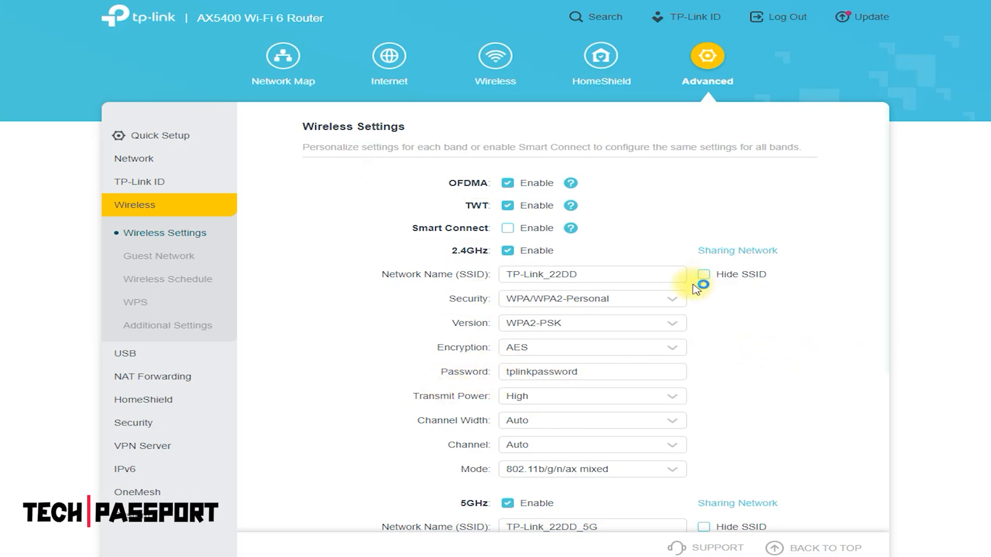
{"action": "scroll", "scroll_direction": "down", "scroll_amount": 3}
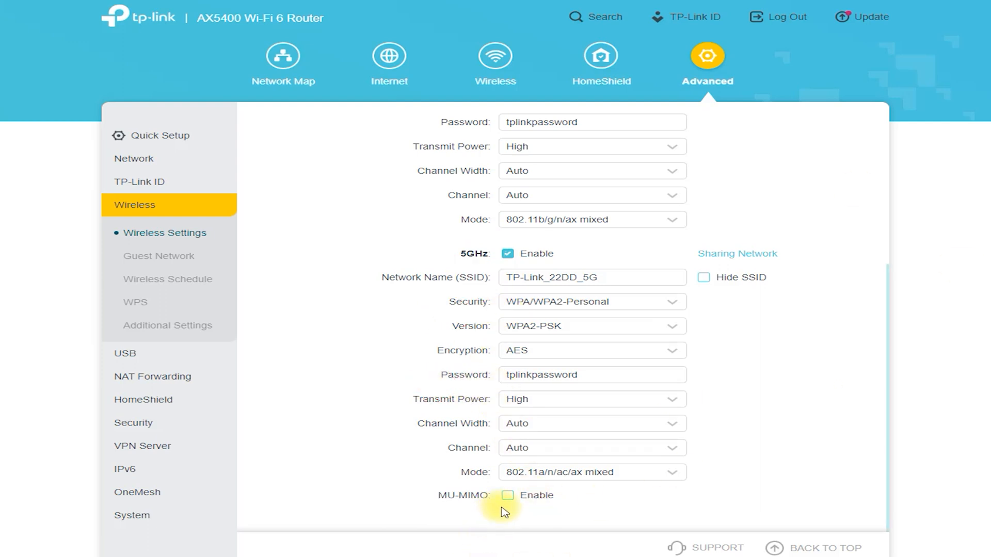
{"action": "left_click", "coordinate": [507, 494]}
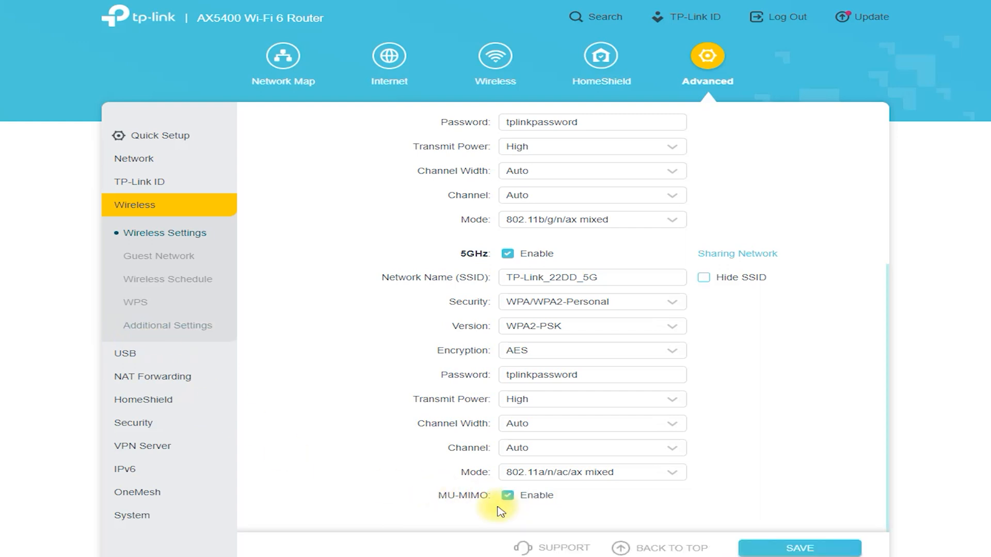
{"action": "left_click", "coordinate": [159, 255]}
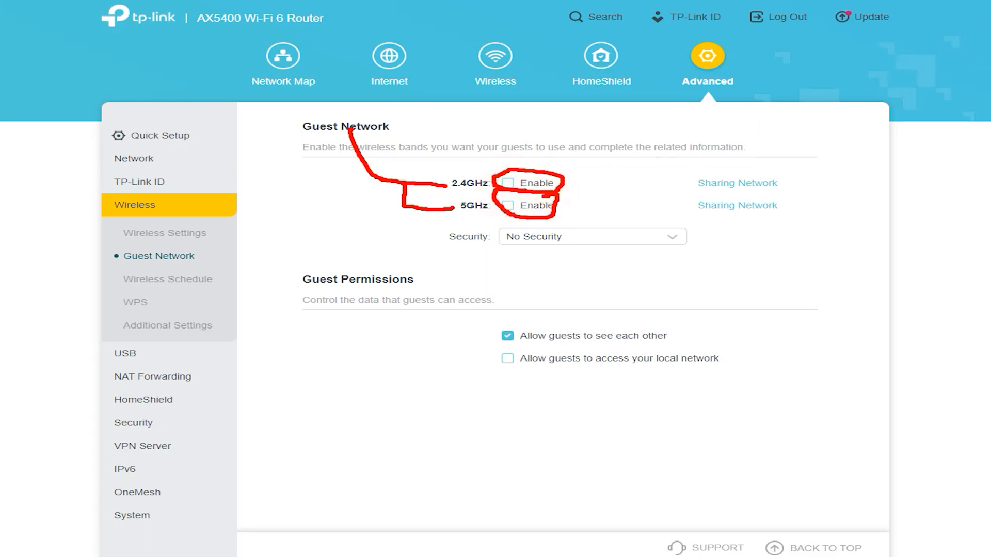
Step: Set the guest network security to WPA2/WPA3-Personal
{"action": "left_click", "coordinate": [589, 236]}
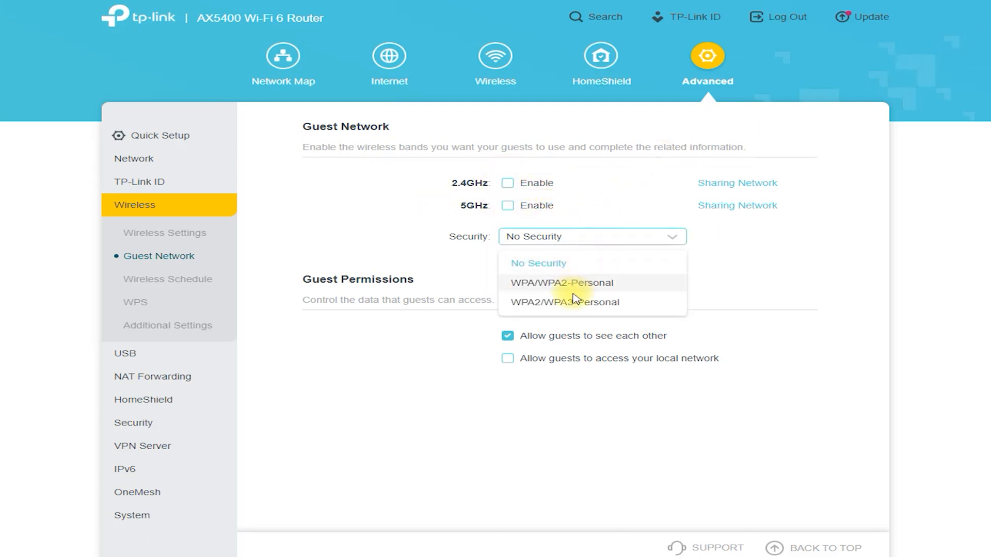
{"action": "left_click", "coordinate": [563, 302]}
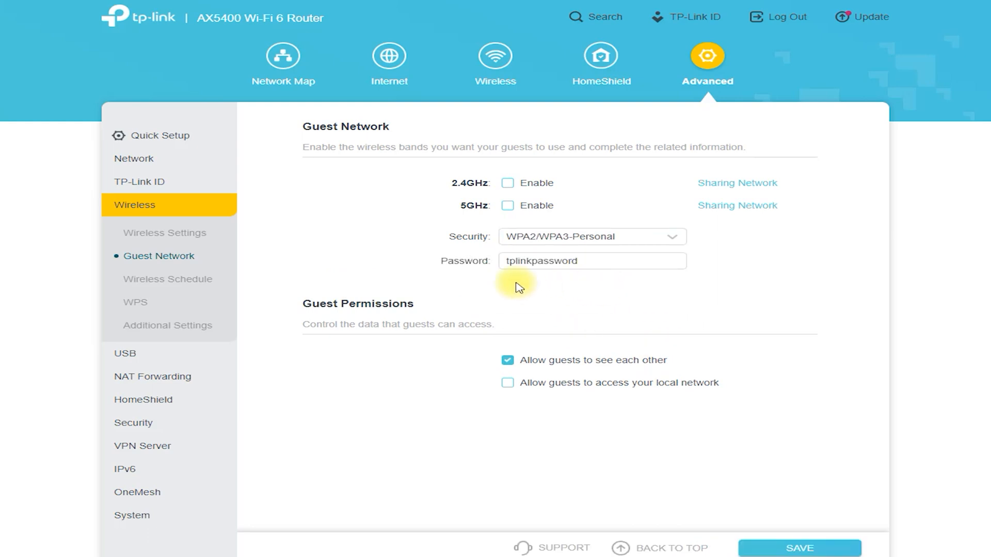
Step: Review the Wireless Schedule and WPS pages, ending on Additional Settings
{"action": "left_click", "coordinate": [167, 279]}
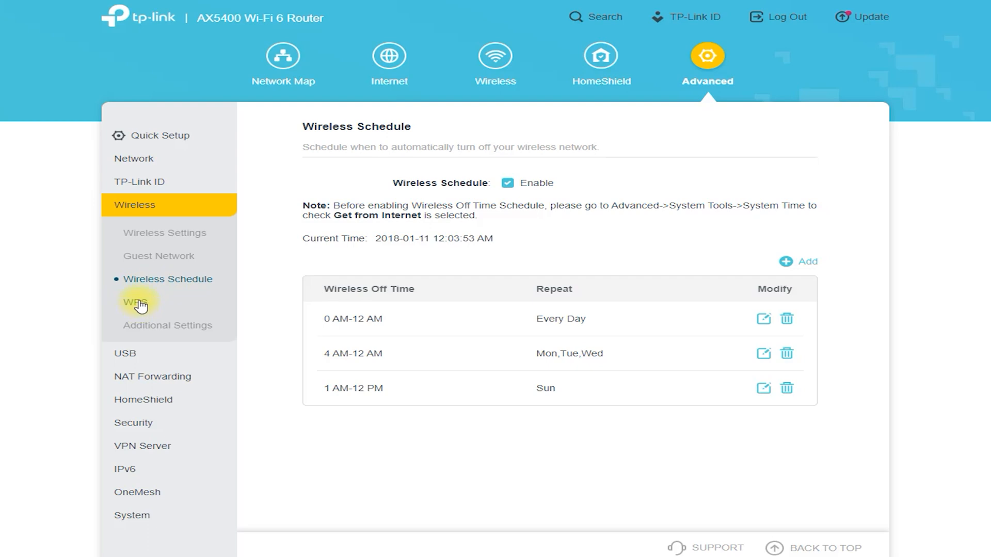
{"action": "left_click", "coordinate": [135, 302]}
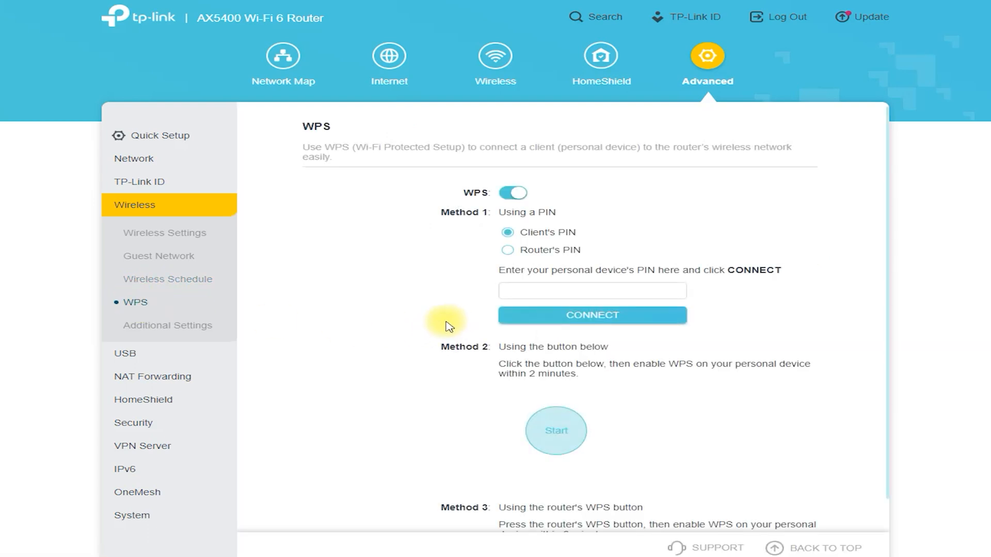
{"action": "left_click", "coordinate": [167, 325]}
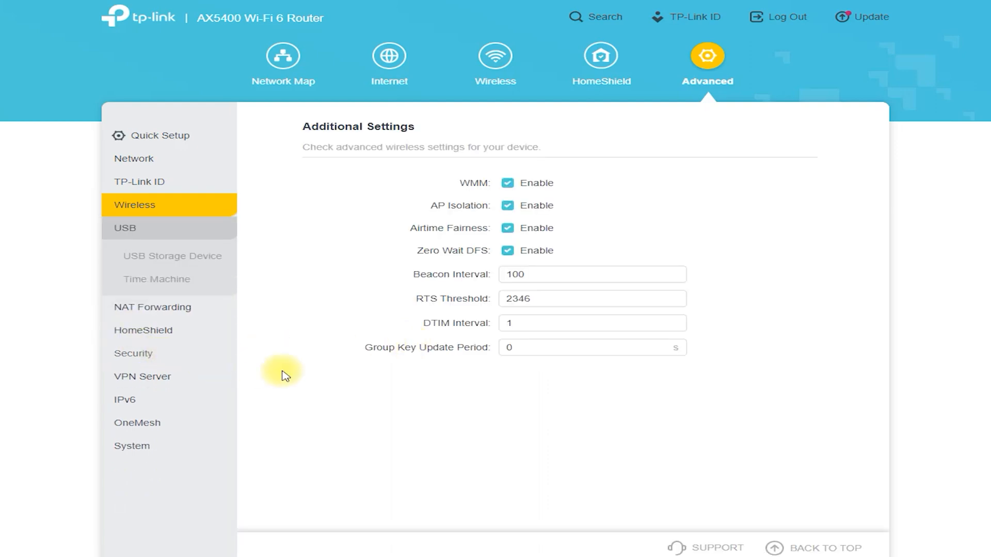
Step: Review the USB Storage Device sharing details, then view the Time Machine backup page
{"action": "left_click", "coordinate": [125, 228]}
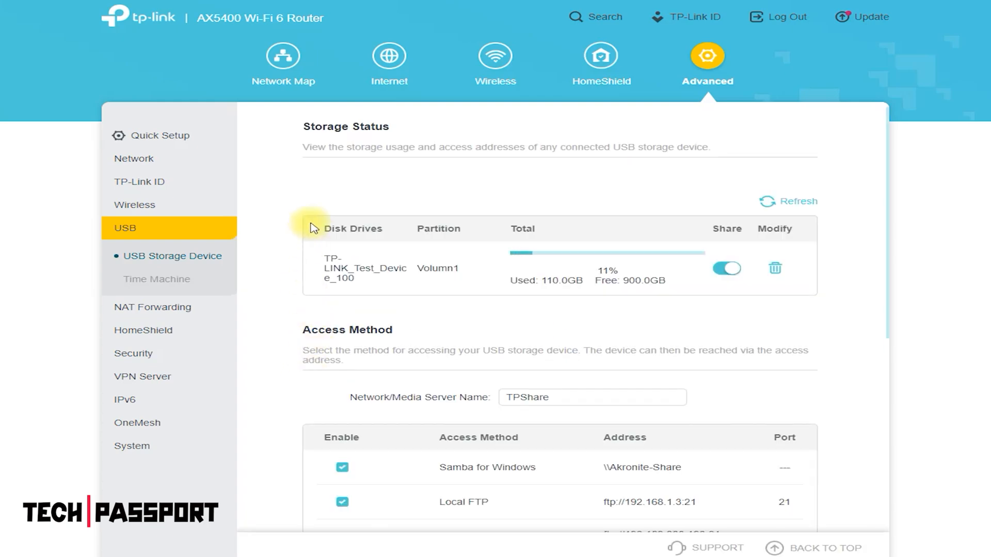
{"action": "scroll", "scroll_direction": "down", "scroll_amount": 3}
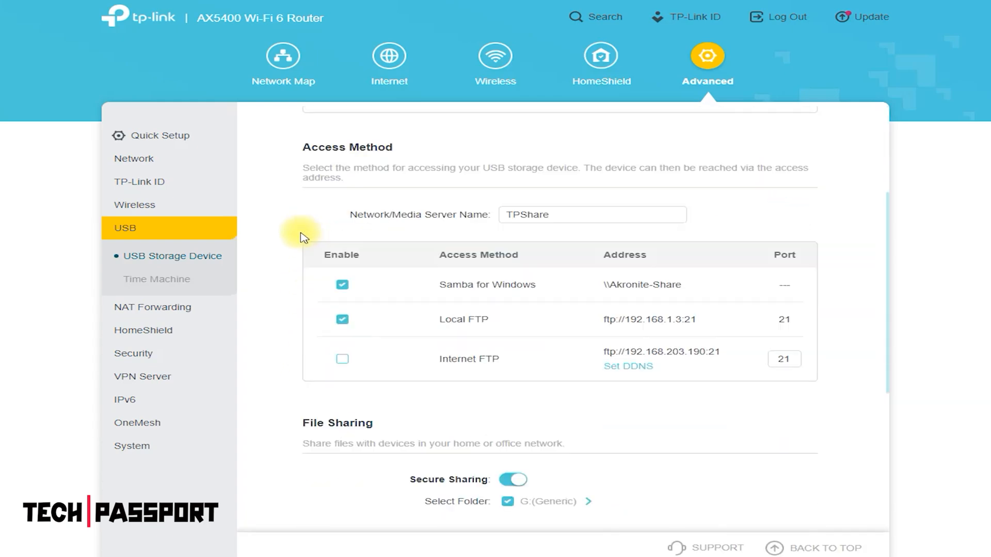
{"action": "scroll", "scroll_direction": "down", "scroll_amount": 3}
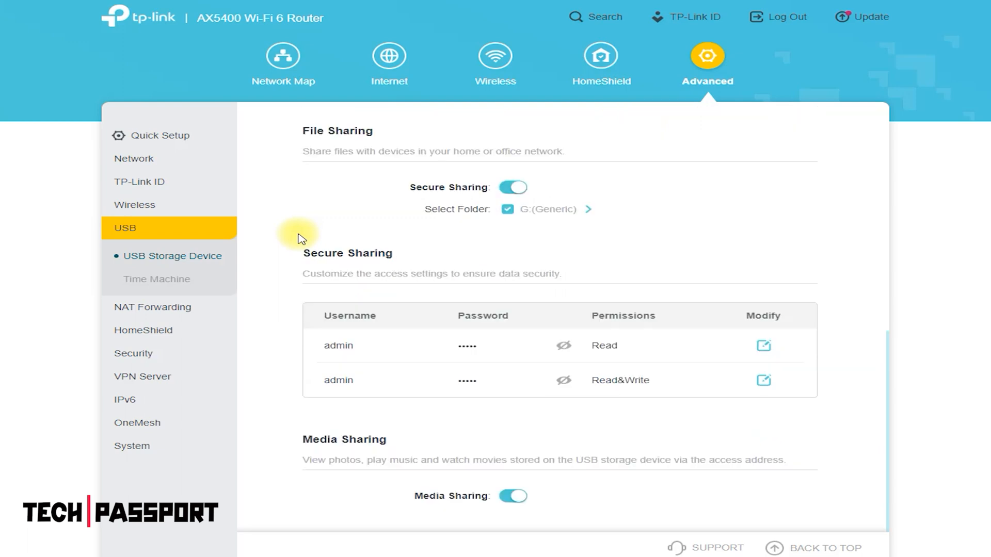
{"action": "mouse_move", "coordinate": [156, 279]}
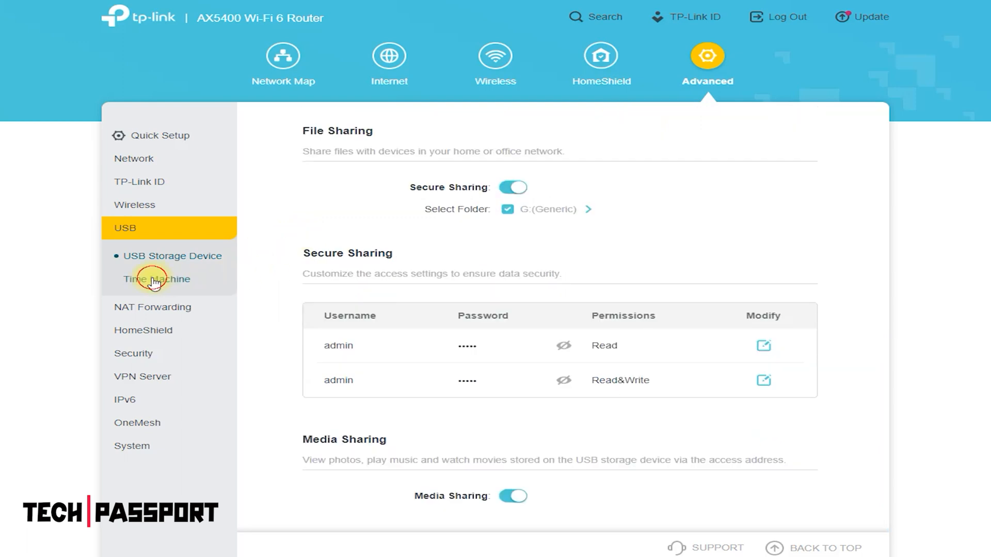
{"action": "left_click", "coordinate": [156, 279]}
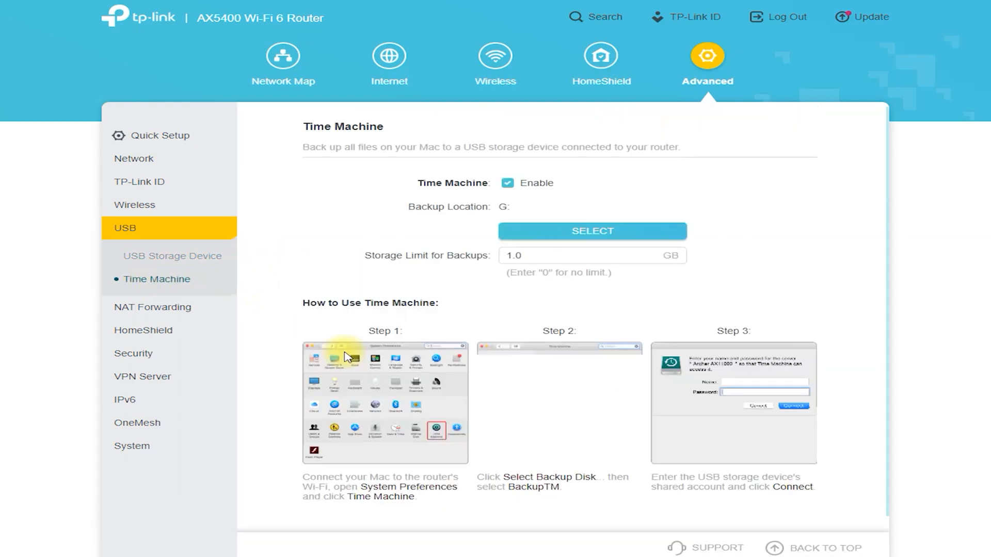
{"action": "left_click", "coordinate": [153, 307]}
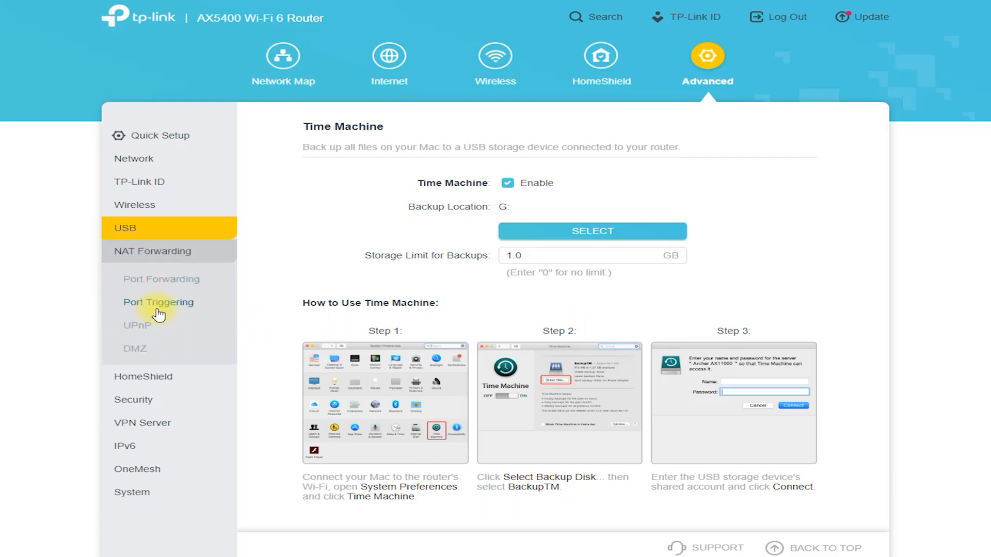
Step: Review Port Forwarding, Port Triggering and UPnP, ending on the DMZ settings
{"action": "left_click", "coordinate": [161, 279]}
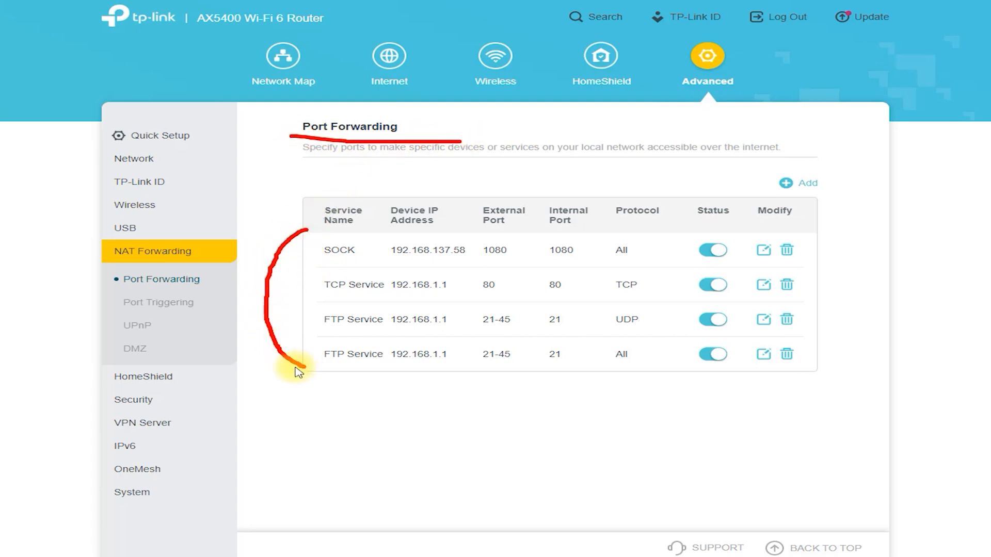
{"action": "mouse_move", "coordinate": [334, 240]}
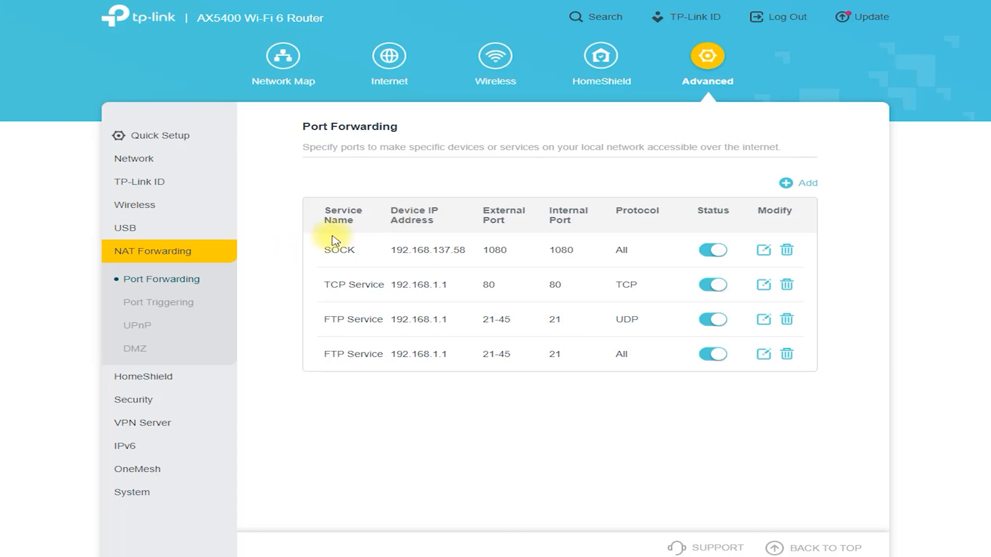
{"action": "left_click", "coordinate": [158, 302]}
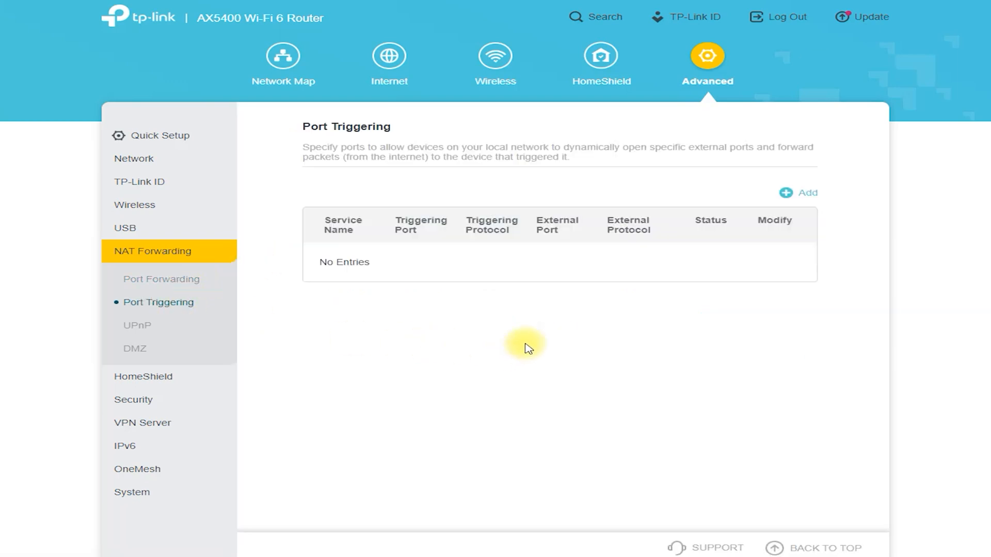
{"action": "left_click", "coordinate": [136, 325]}
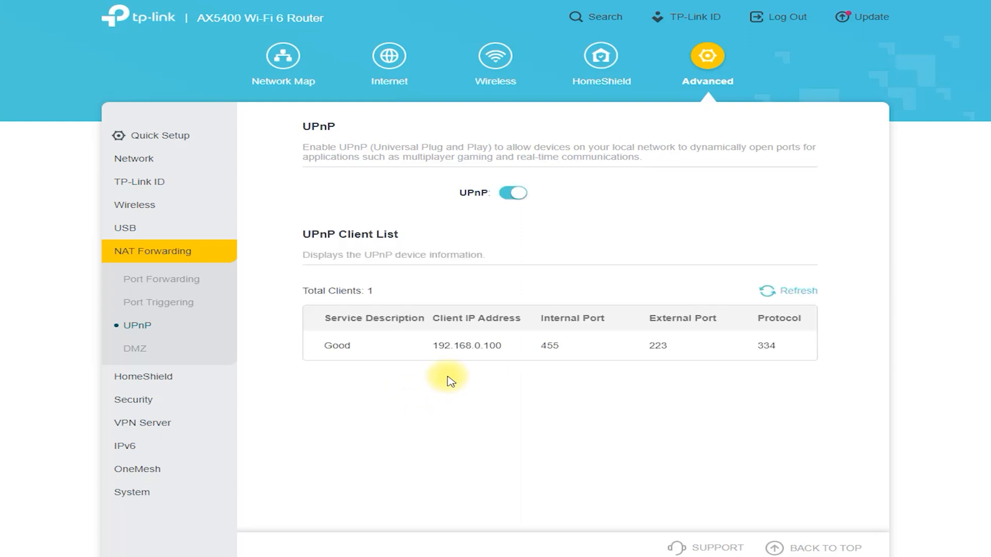
{"action": "left_click", "coordinate": [134, 348]}
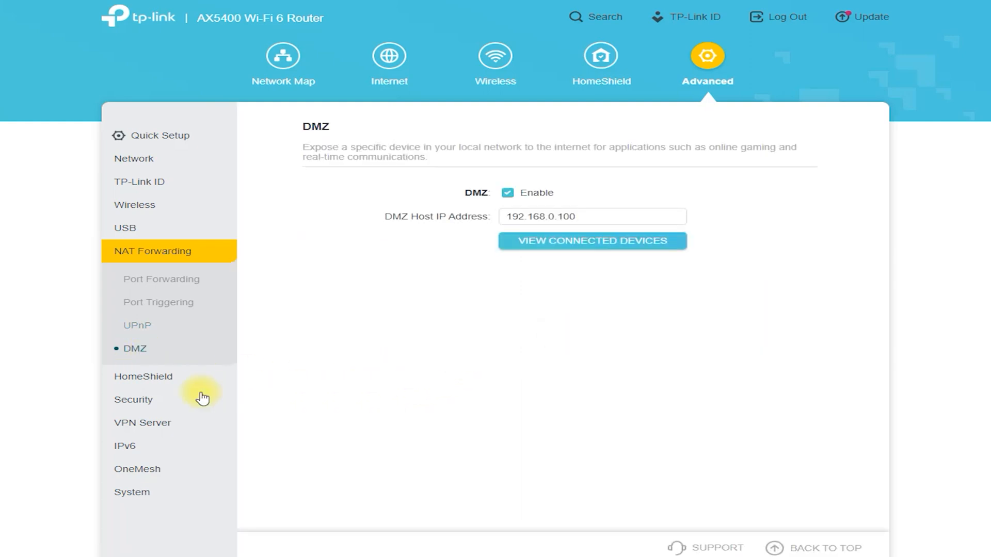
Step: Browse HomeShield's Overview, Parental Controls and Network Analysis & Optimization tabs
{"action": "left_click", "coordinate": [143, 375]}
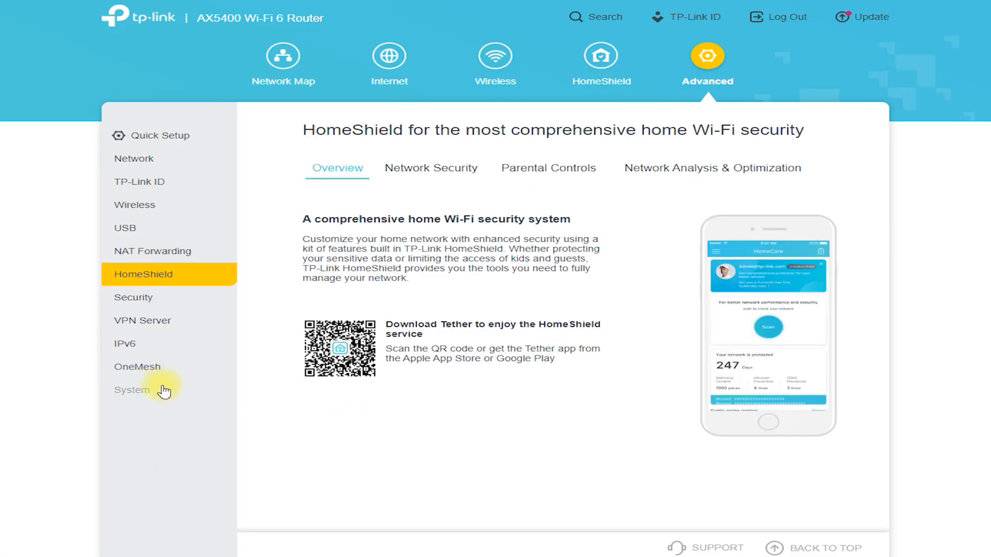
{"action": "left_click", "coordinate": [548, 168]}
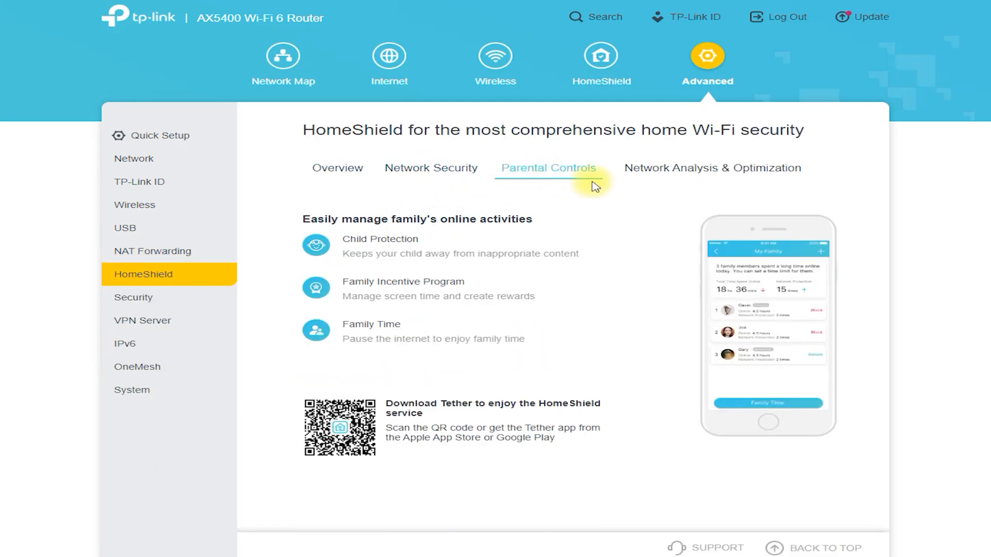
{"action": "left_click", "coordinate": [711, 168]}
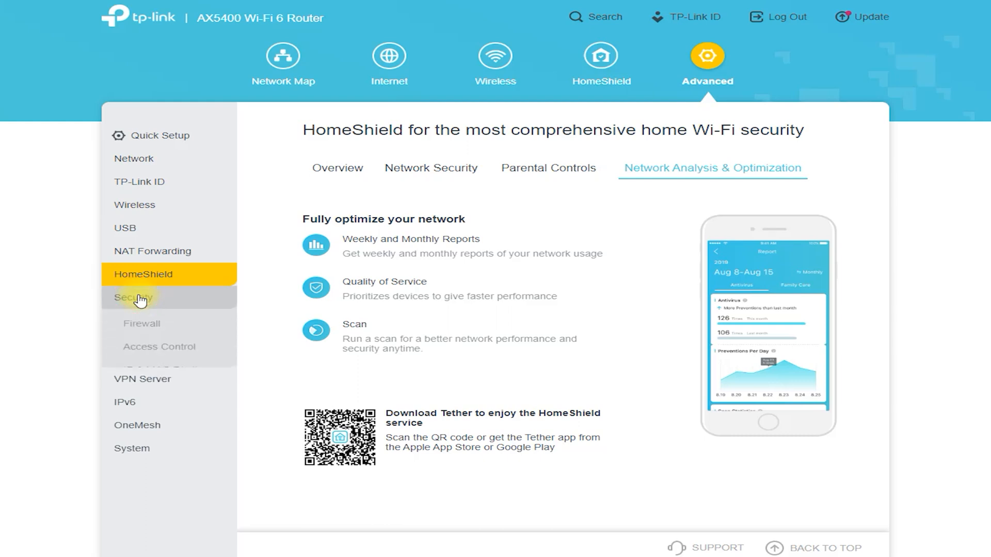
Step: View the Security Firewall settings, then the Access Control page
{"action": "left_click", "coordinate": [133, 297]}
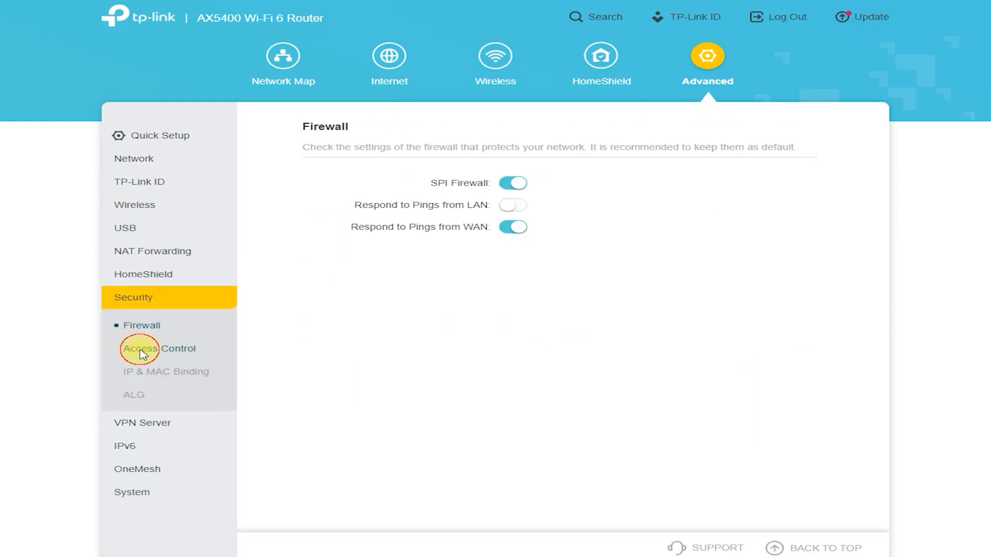
{"action": "left_click", "coordinate": [160, 348]}
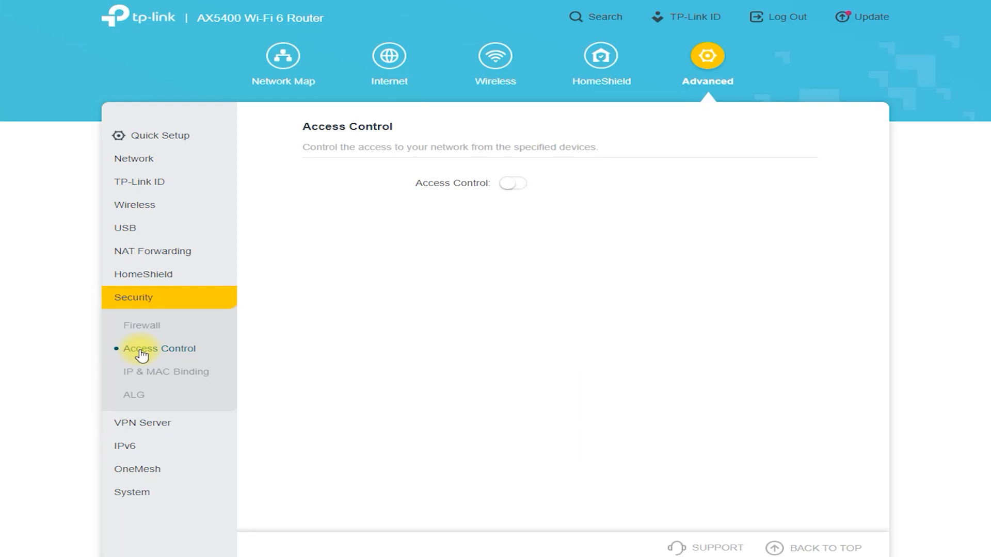
Step: Turn on Access Control and add TP-Link_Test_Device_8 to the whitelist
{"action": "left_click", "coordinate": [512, 183]}
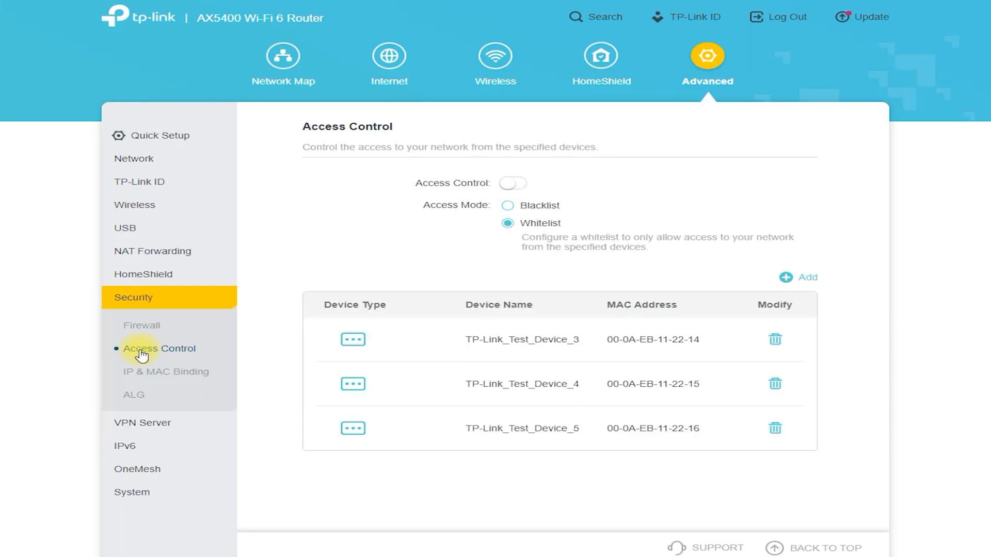
{"action": "mouse_move", "coordinate": [524, 189]}
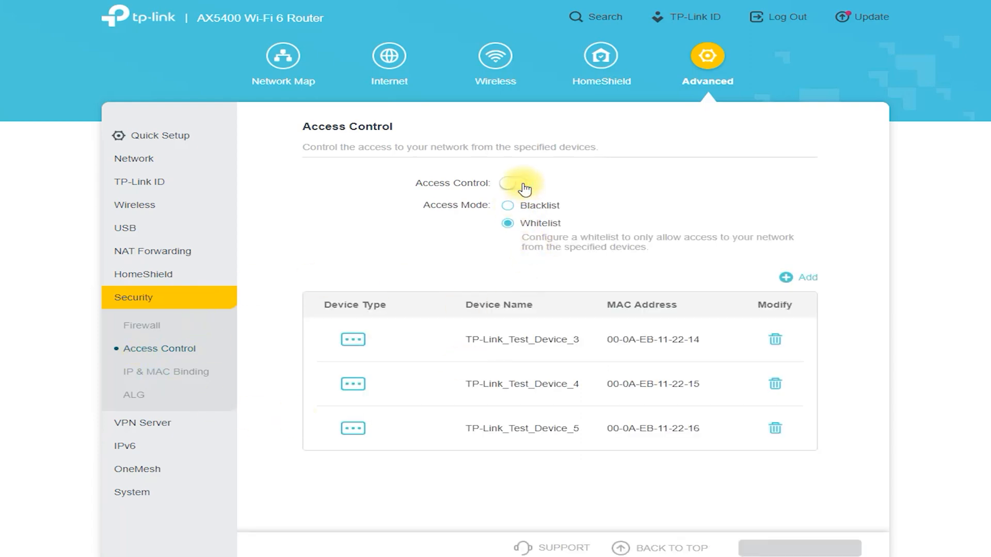
{"action": "left_click", "coordinate": [513, 182]}
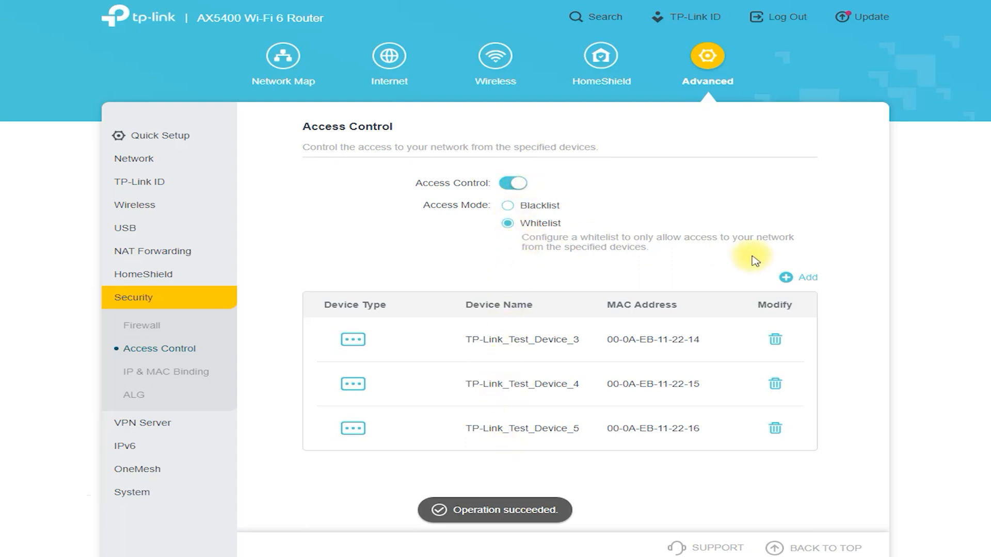
{"action": "left_click", "coordinate": [798, 278]}
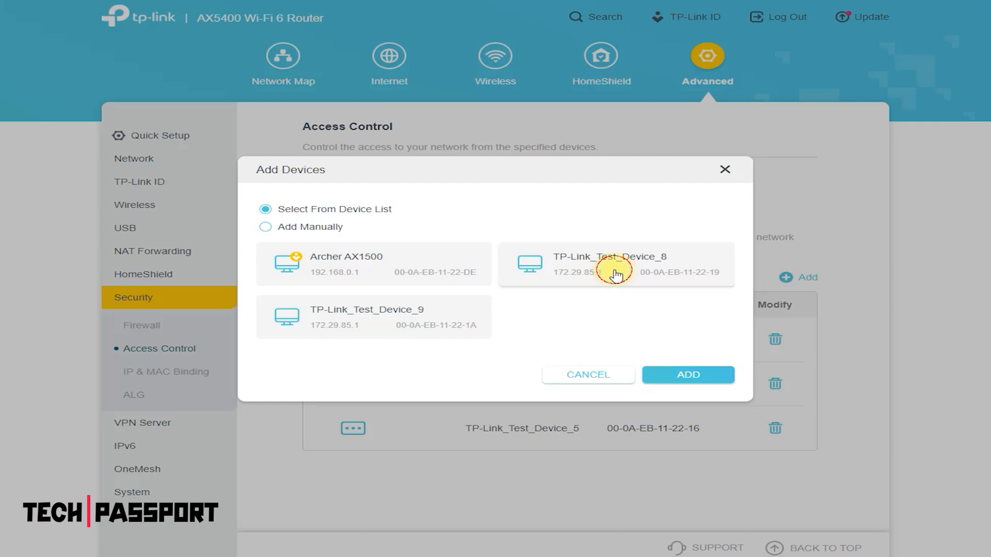
{"action": "left_click", "coordinate": [687, 373]}
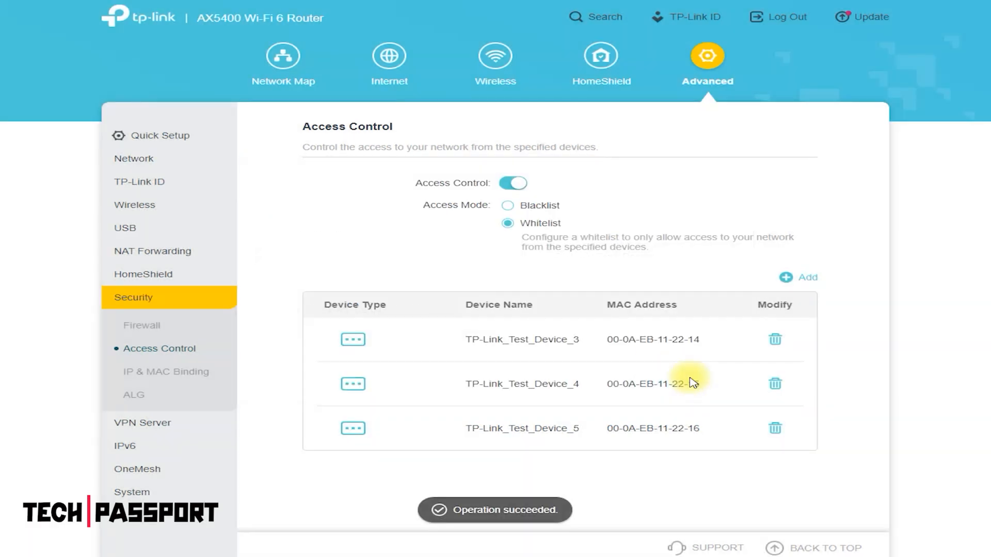
Step: Review the IP & MAC Binding and ALG settings, then expand VPN Server
{"action": "left_click", "coordinate": [165, 371]}
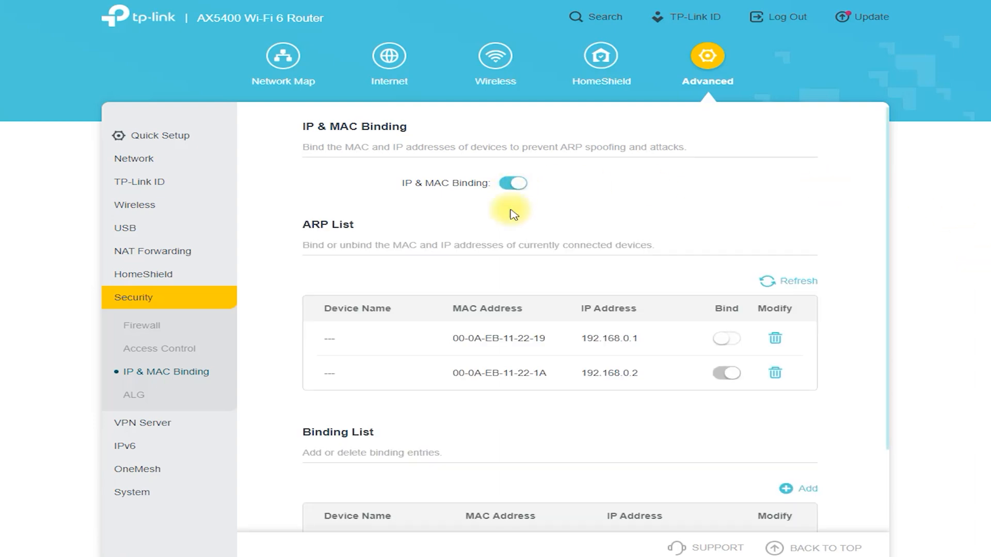
{"action": "mouse_move", "coordinate": [470, 149]}
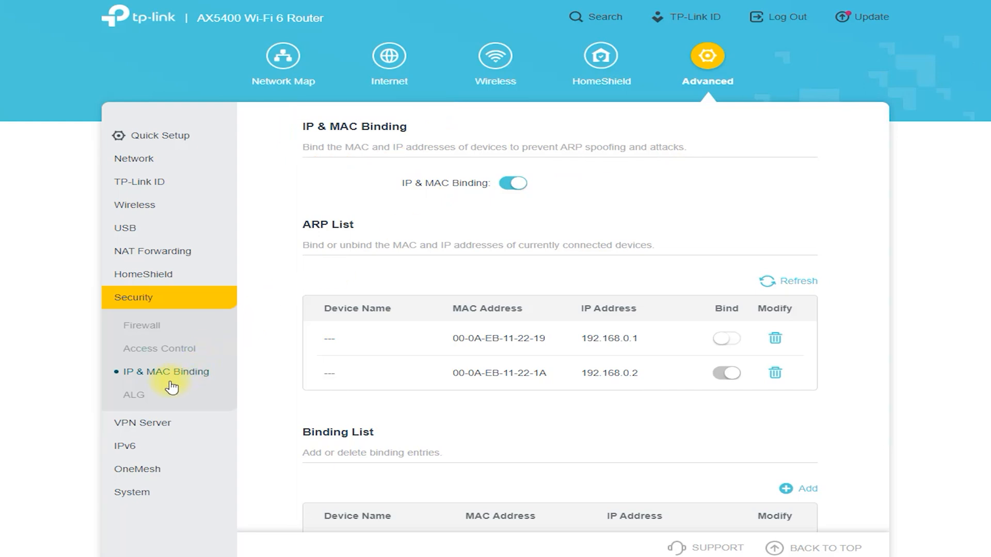
{"action": "left_click", "coordinate": [134, 394]}
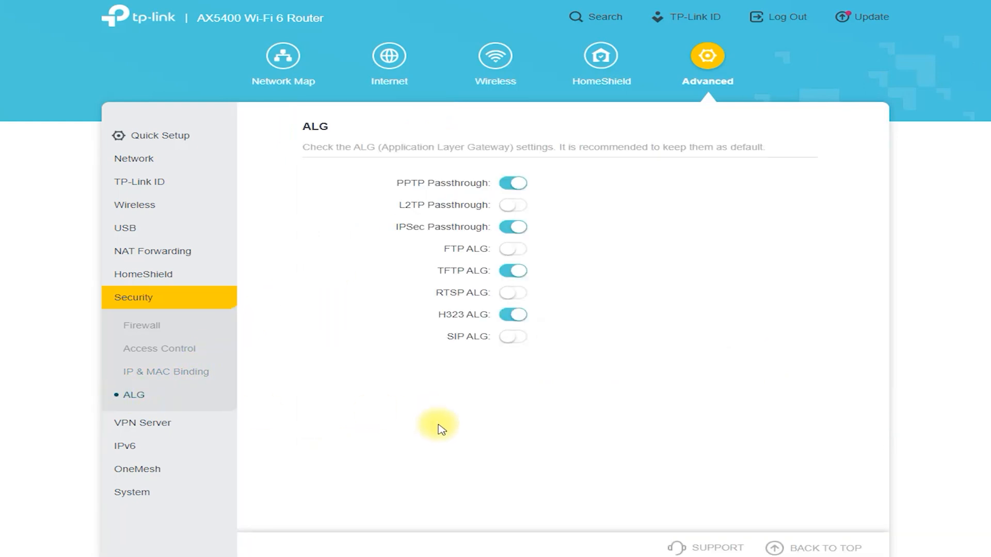
{"action": "mouse_move", "coordinate": [143, 423]}
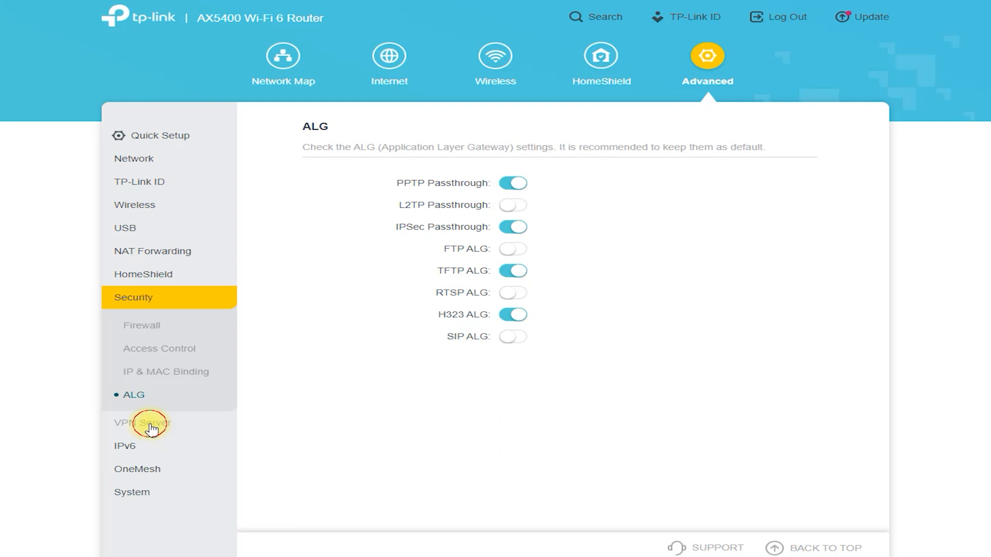
{"action": "left_click", "coordinate": [142, 423]}
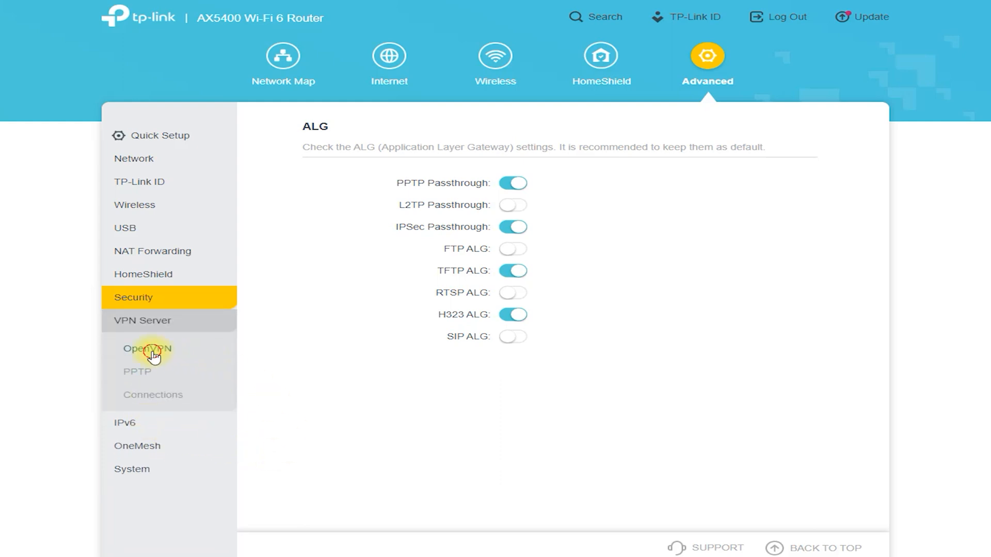
Step: Enable the OpenVPN and PPTP servers, then view remote clients' VPN connections
{"action": "left_click", "coordinate": [147, 348]}
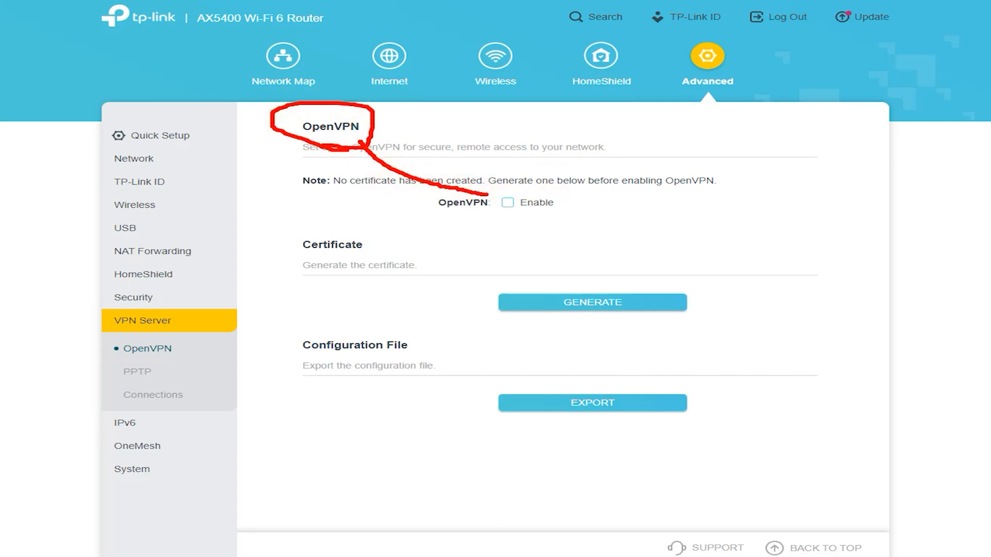
{"action": "left_click", "coordinate": [507, 202]}
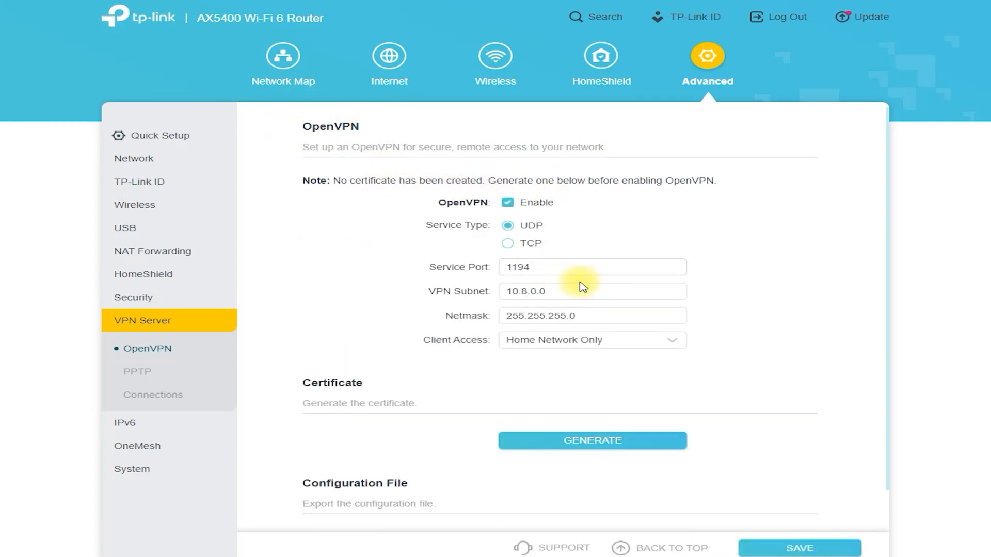
{"action": "mouse_move", "coordinate": [660, 334]}
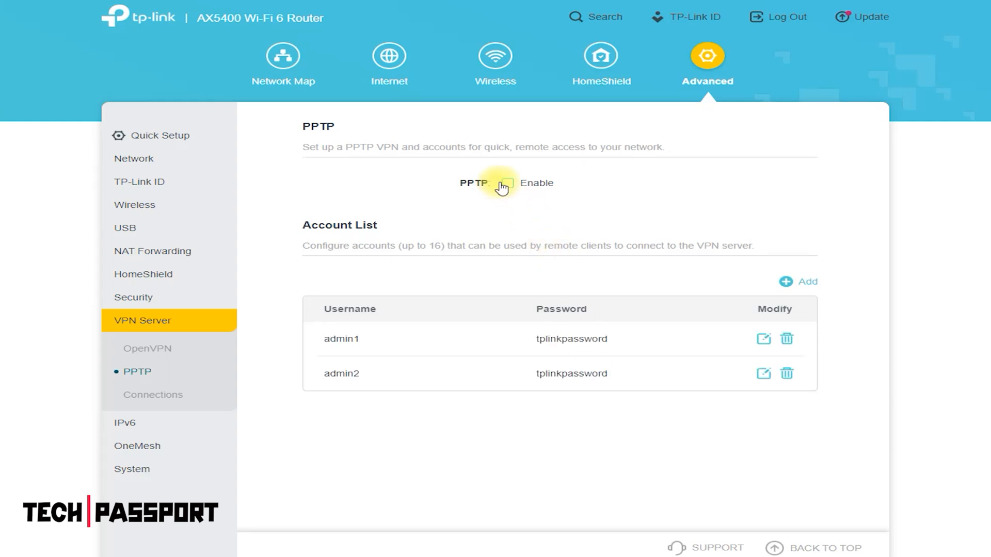
{"action": "left_click", "coordinate": [507, 183]}
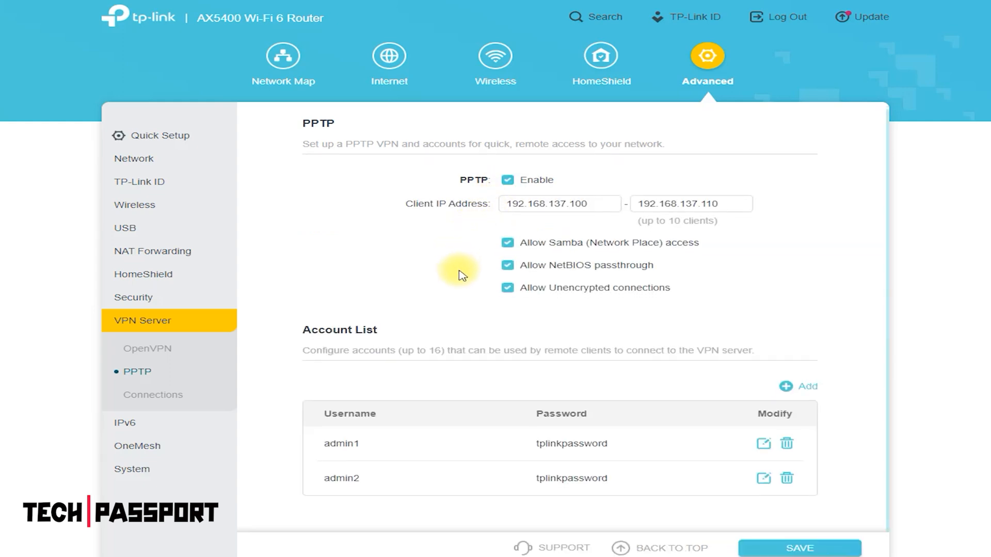
{"action": "left_click", "coordinate": [153, 394]}
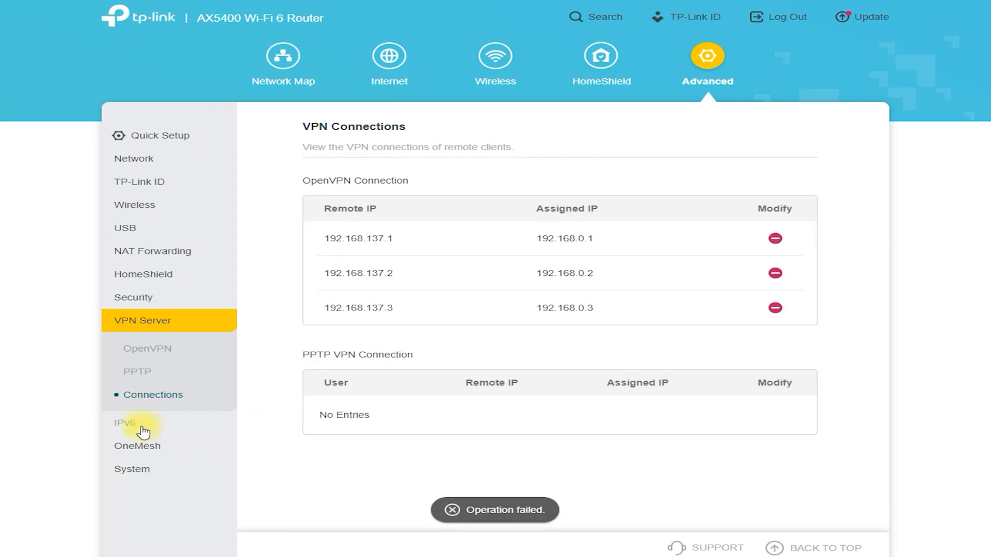
Step: Turn on IPv6 with Static IP connection type, check MAC Clone options, then go to OneMesh
{"action": "left_click", "coordinate": [125, 422]}
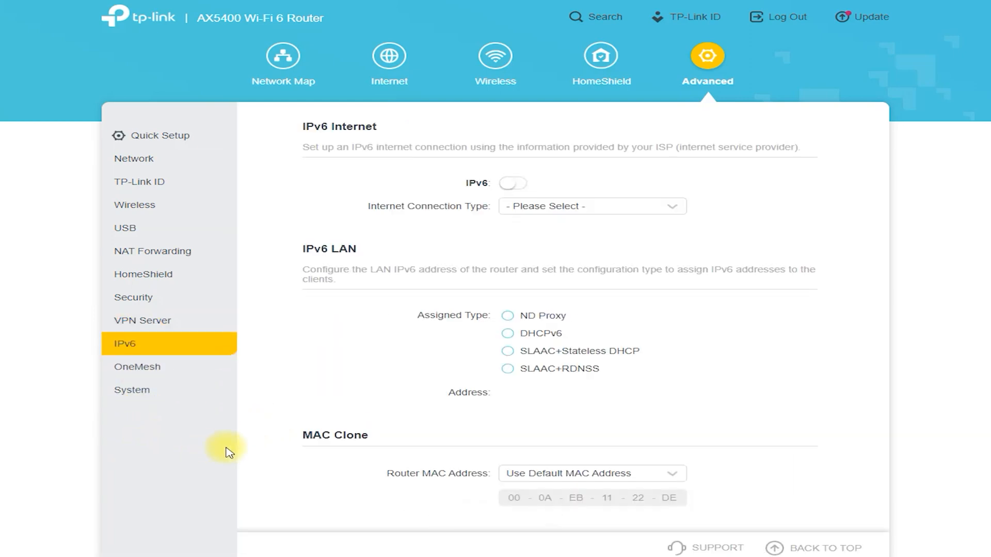
{"action": "left_click", "coordinate": [513, 184]}
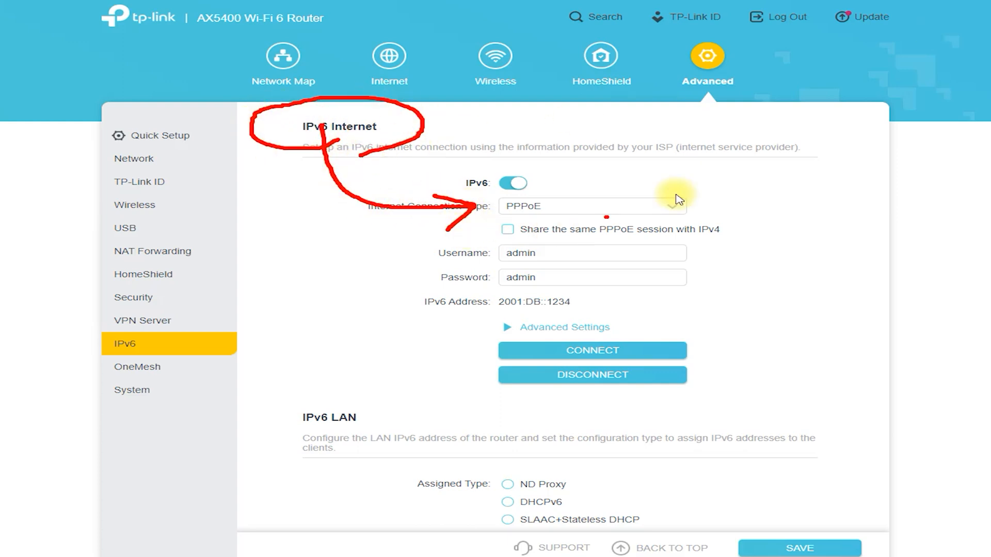
{"action": "left_click", "coordinate": [591, 206]}
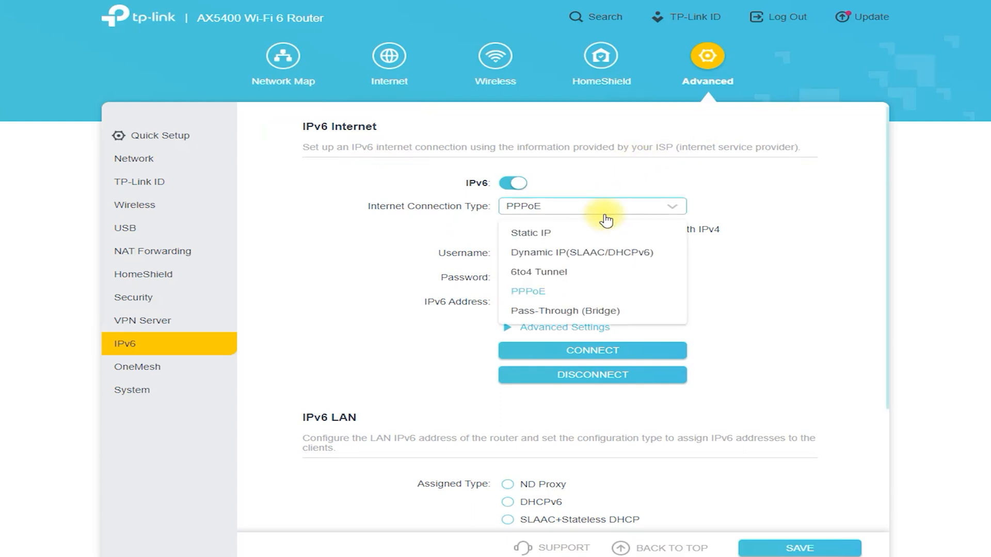
{"action": "left_click", "coordinate": [580, 251]}
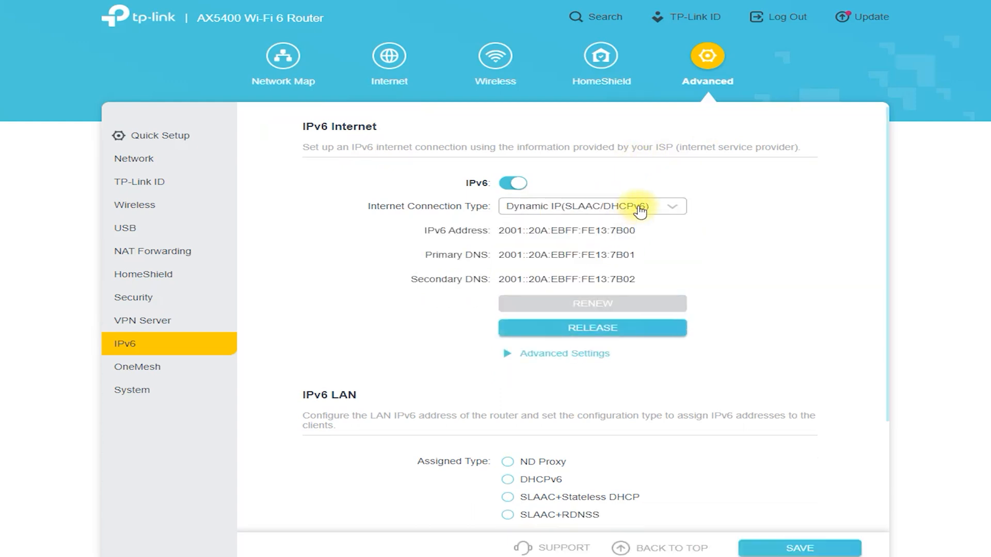
{"action": "left_click", "coordinate": [591, 207]}
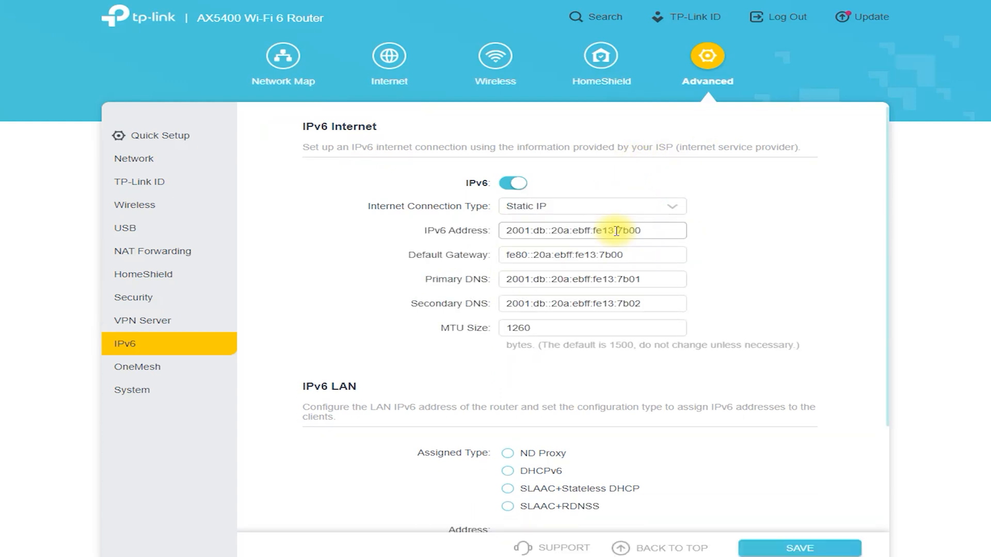
{"action": "scroll", "scroll_direction": "down", "scroll_amount": 3}
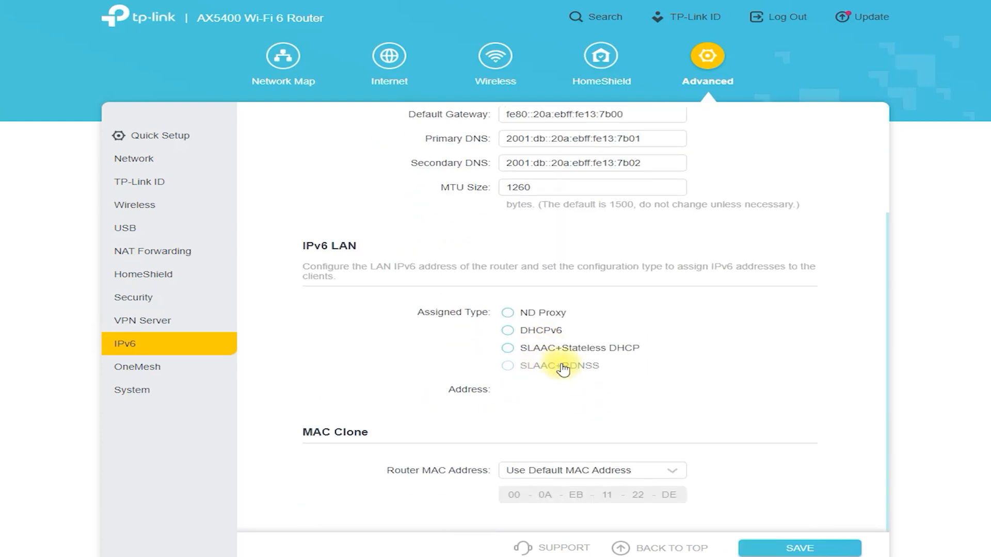
{"action": "mouse_move", "coordinate": [607, 470]}
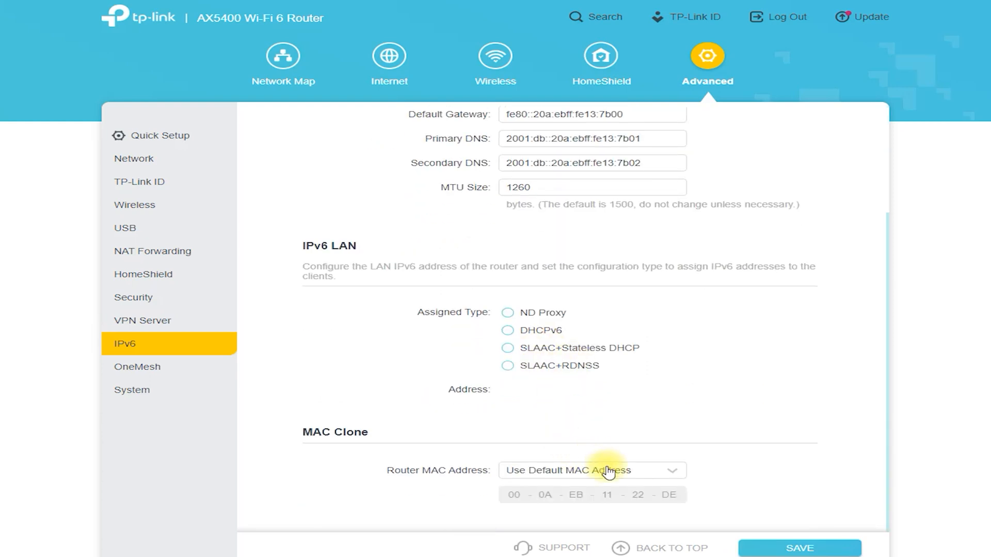
{"action": "left_click", "coordinate": [592, 471]}
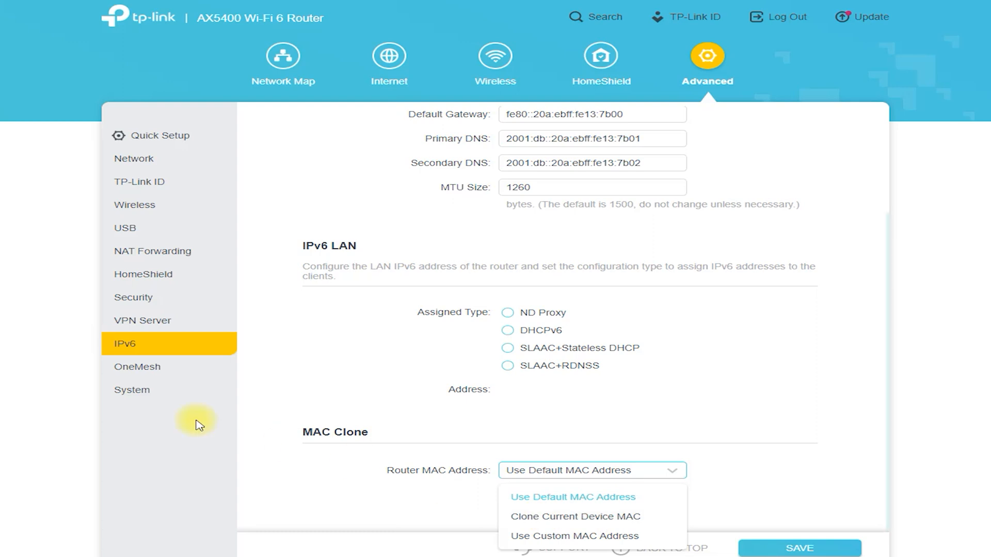
{"action": "left_click", "coordinate": [137, 367]}
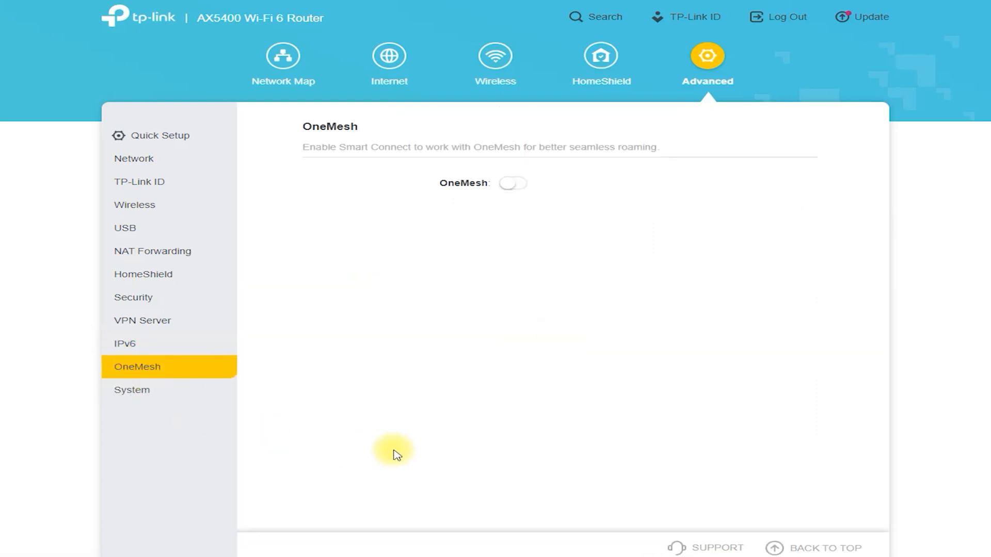
Step: Enable OneMesh, add tplink_Test_1 to the mesh and confirm, then expand System
{"action": "left_click", "coordinate": [513, 184]}
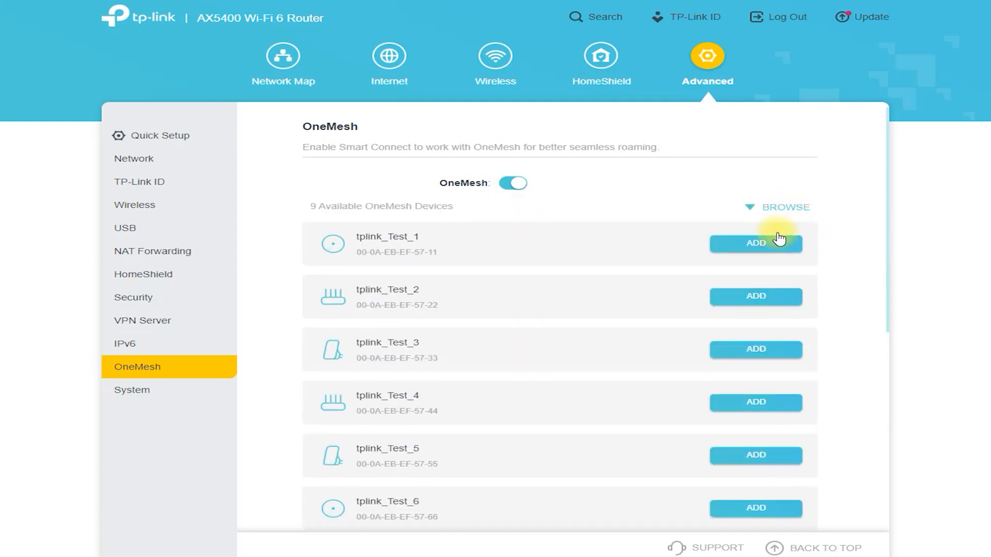
{"action": "left_click", "coordinate": [756, 244]}
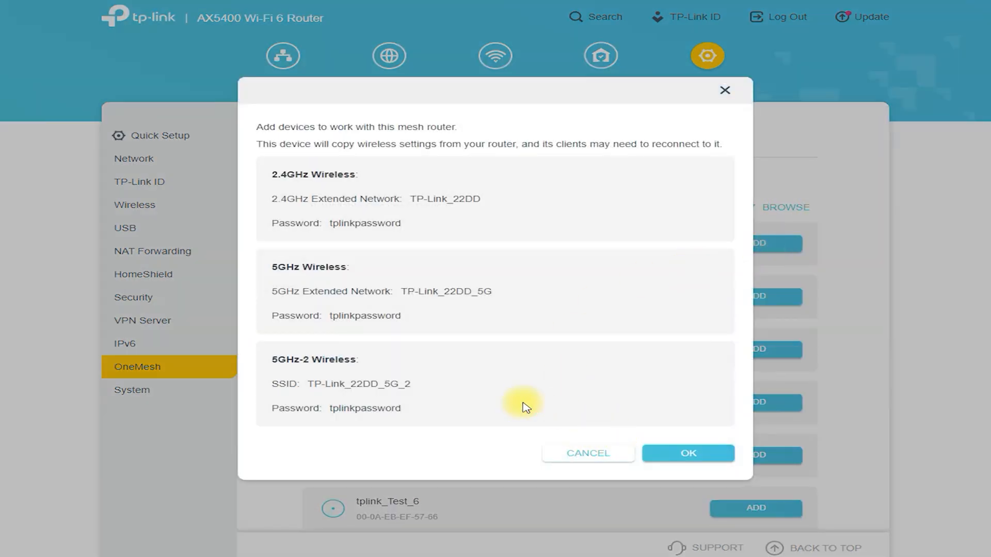
{"action": "left_click", "coordinate": [687, 453]}
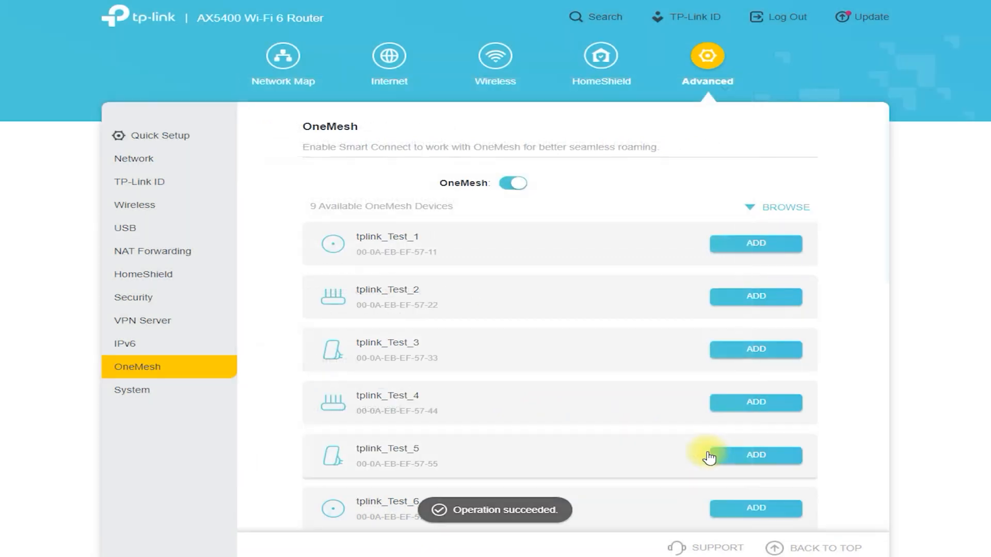
{"action": "left_click", "coordinate": [131, 390]}
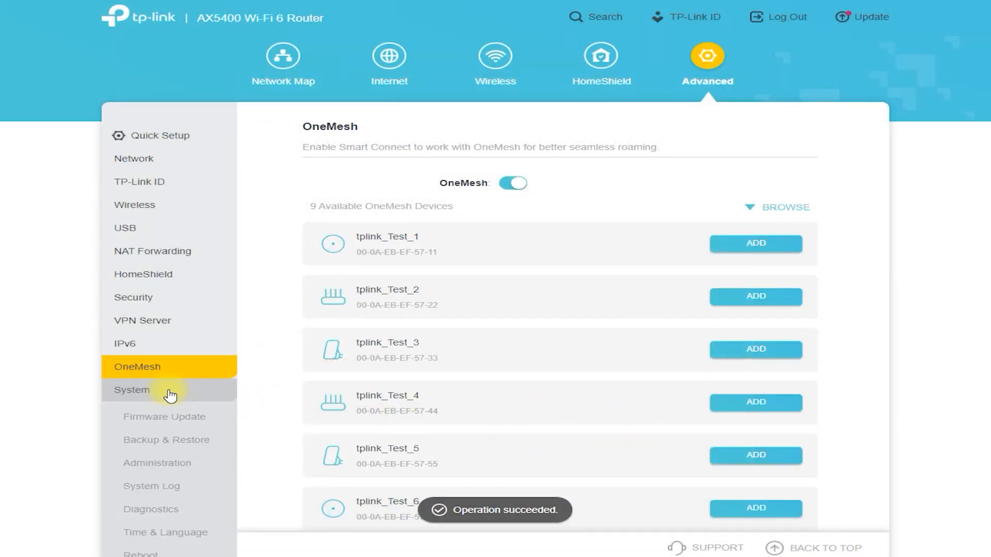
Step: Review Firmware Update, Backup & Restore, Administration and System Log pages
{"action": "left_click", "coordinate": [164, 417]}
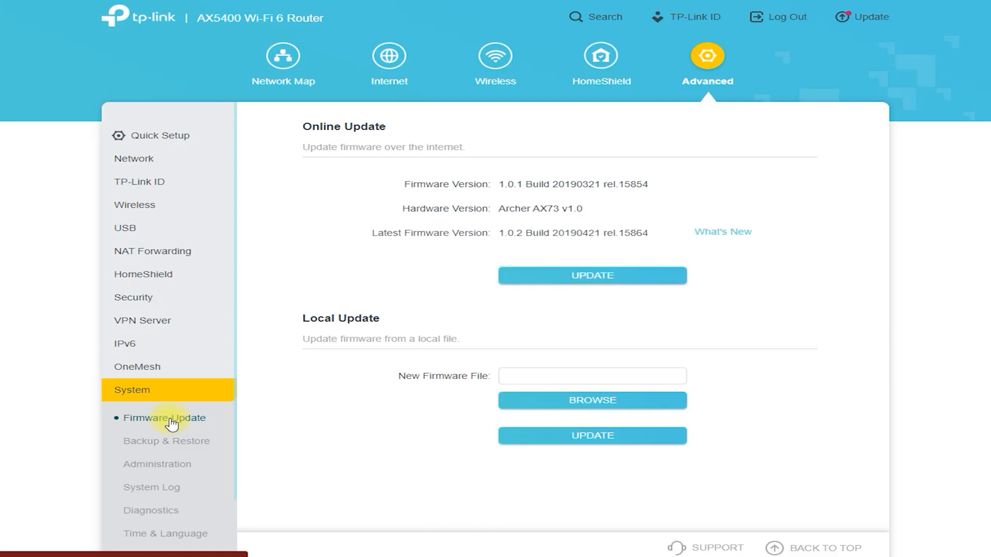
{"action": "scroll", "scroll_direction": "down", "scroll_amount": 3}
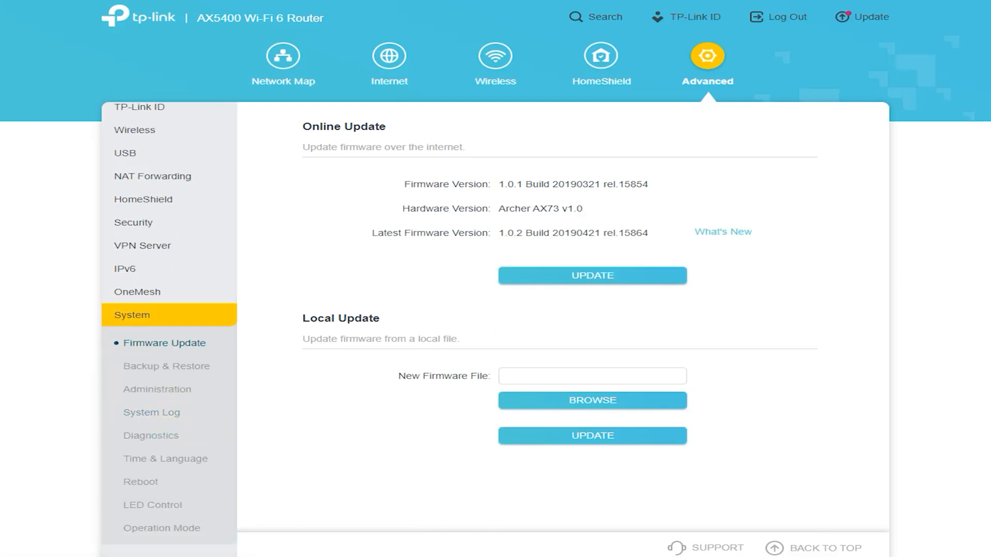
{"action": "left_click", "coordinate": [166, 366]}
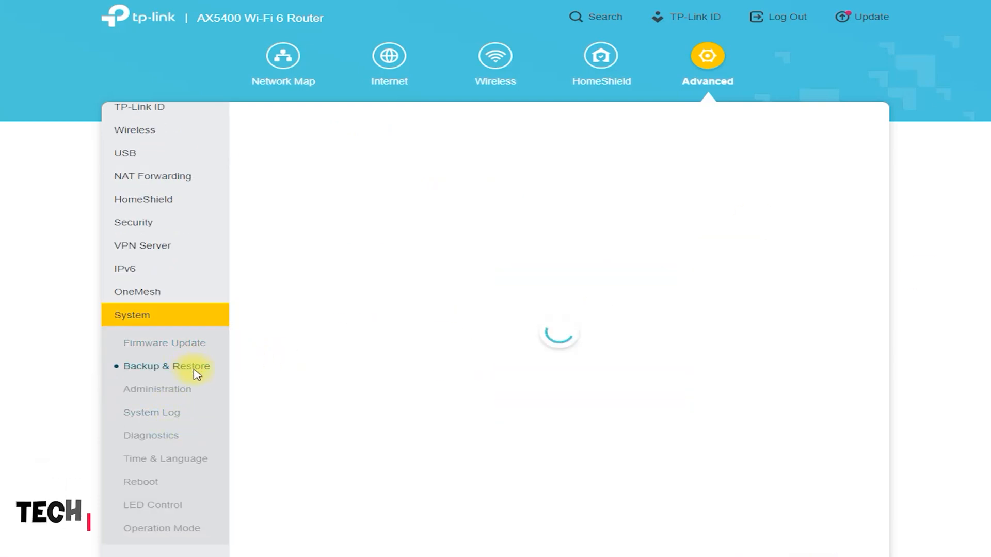
{"action": "left_click", "coordinate": [157, 389]}
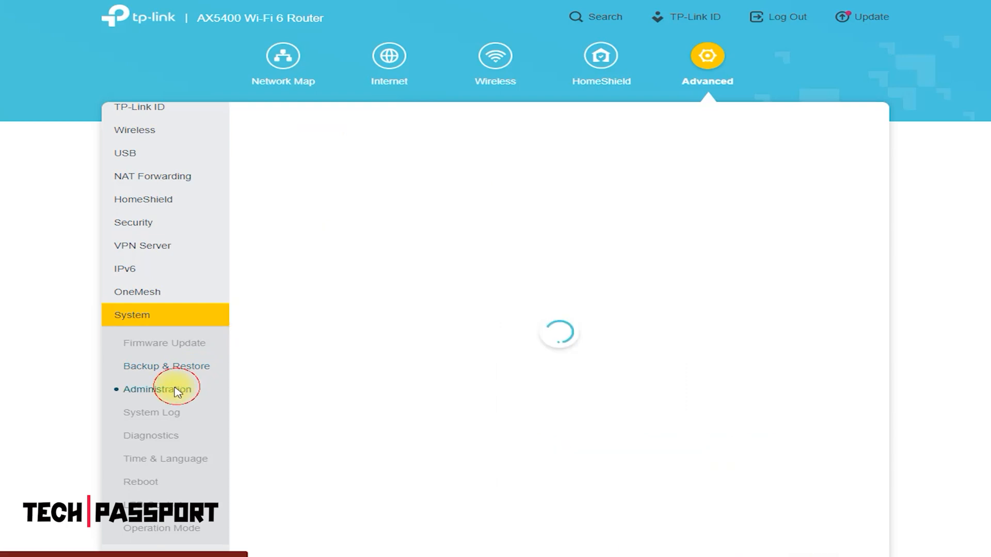
{"action": "left_click", "coordinate": [157, 389]}
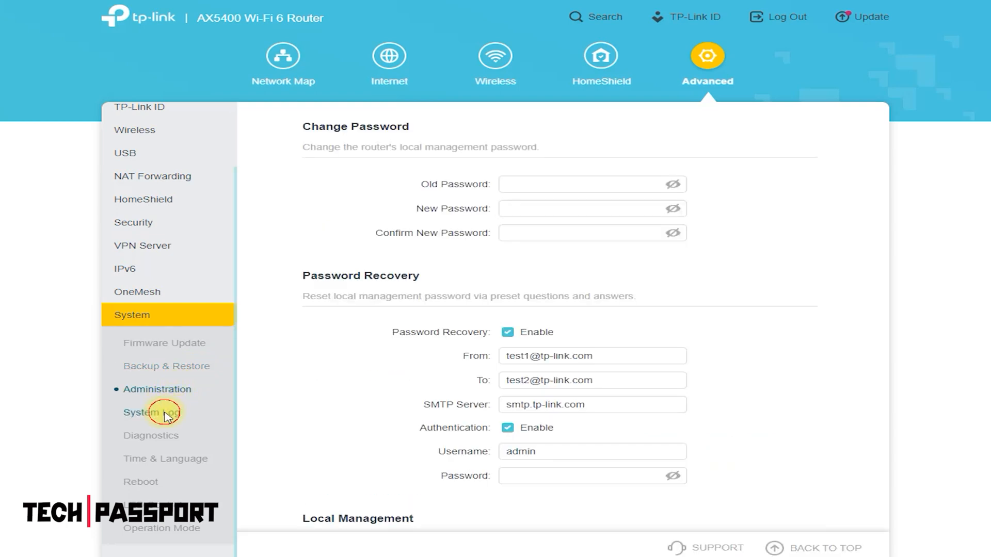
Step: Review Diagnostics, Time & Language, Reboot and LED Control, ending on Operation Mode
{"action": "left_click", "coordinate": [150, 412]}
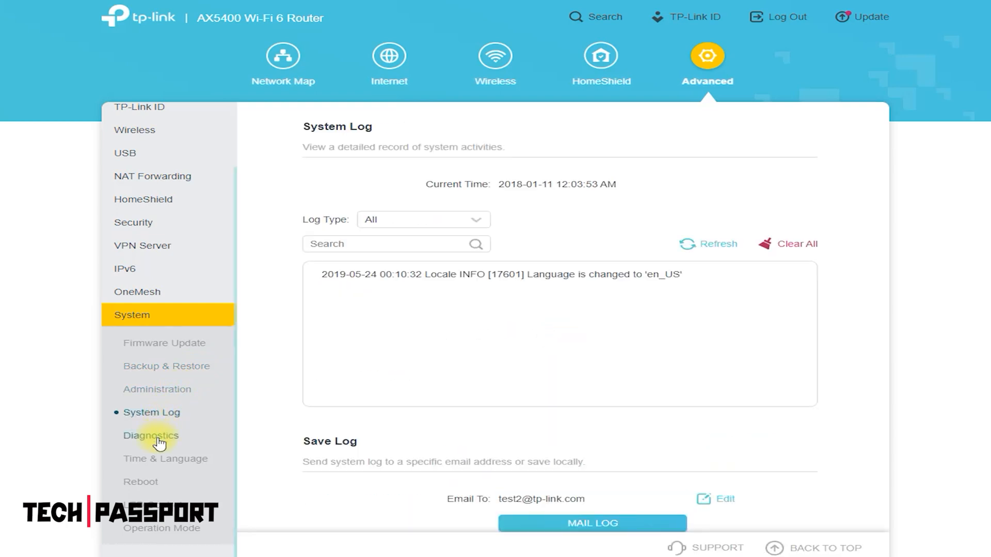
{"action": "left_click", "coordinate": [165, 458]}
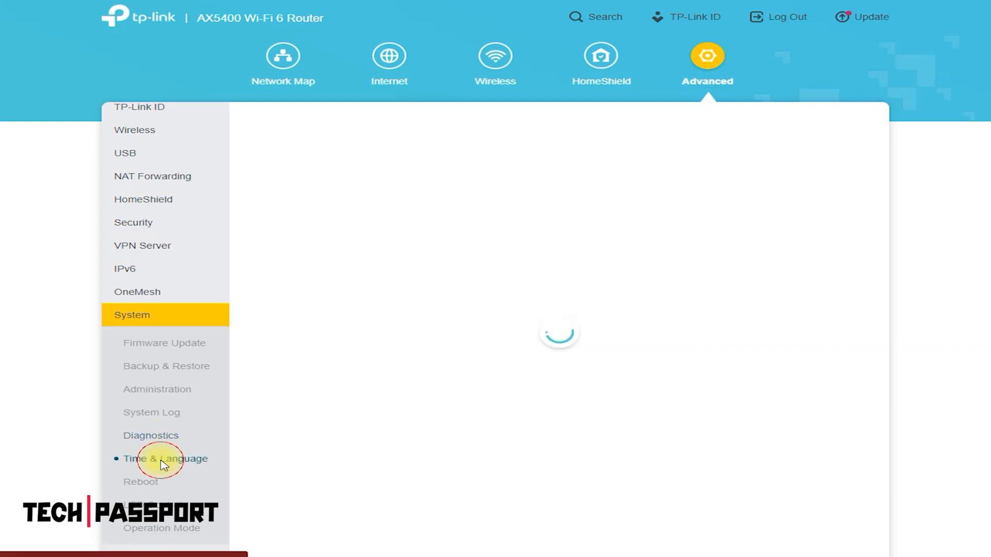
{"action": "left_click", "coordinate": [140, 481]}
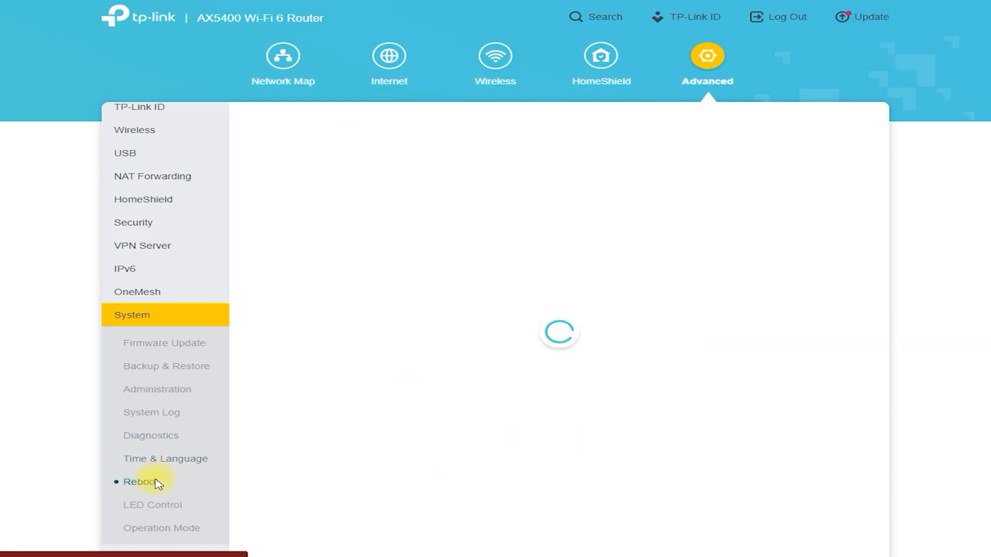
{"action": "left_click", "coordinate": [152, 505]}
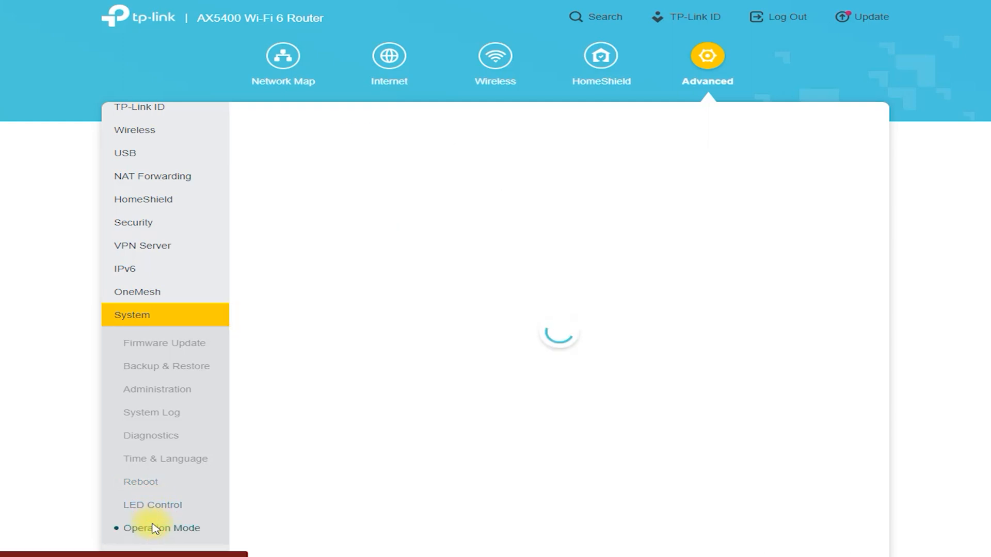
{"action": "left_click", "coordinate": [161, 527]}
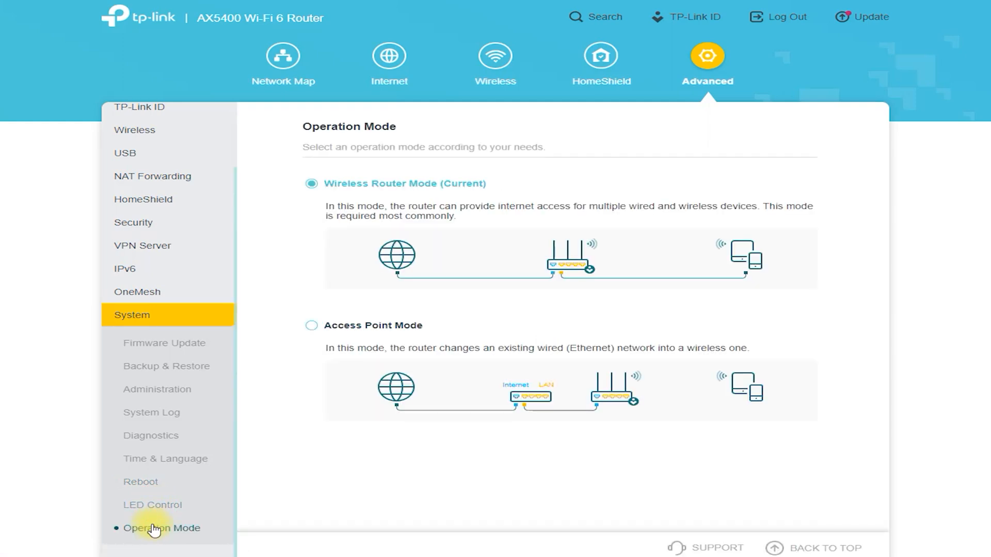